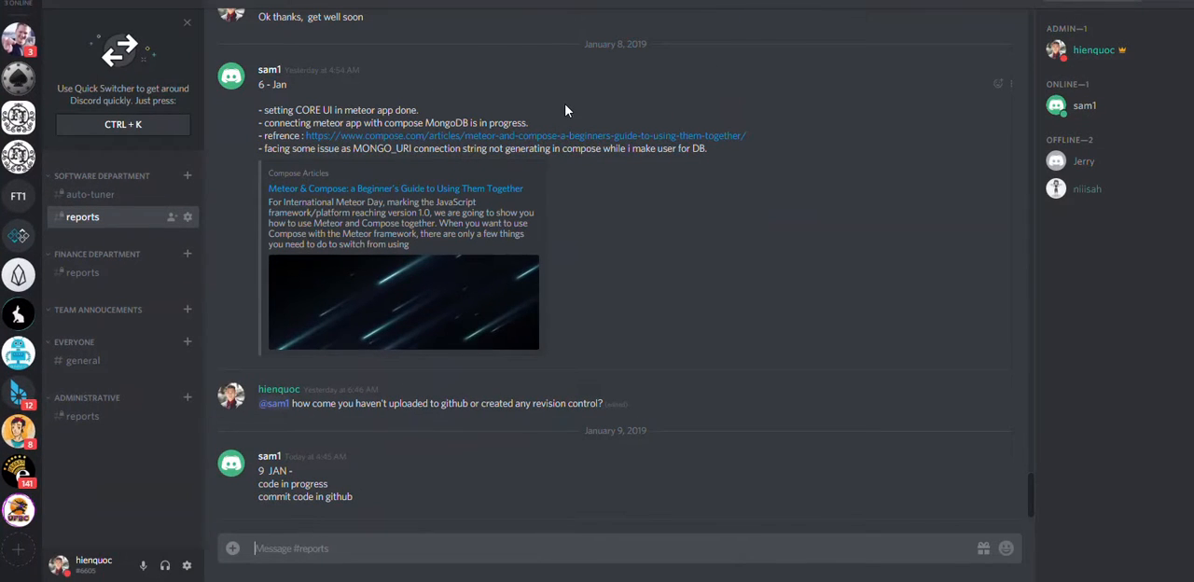
pyautogui.moveTo(625, 264)
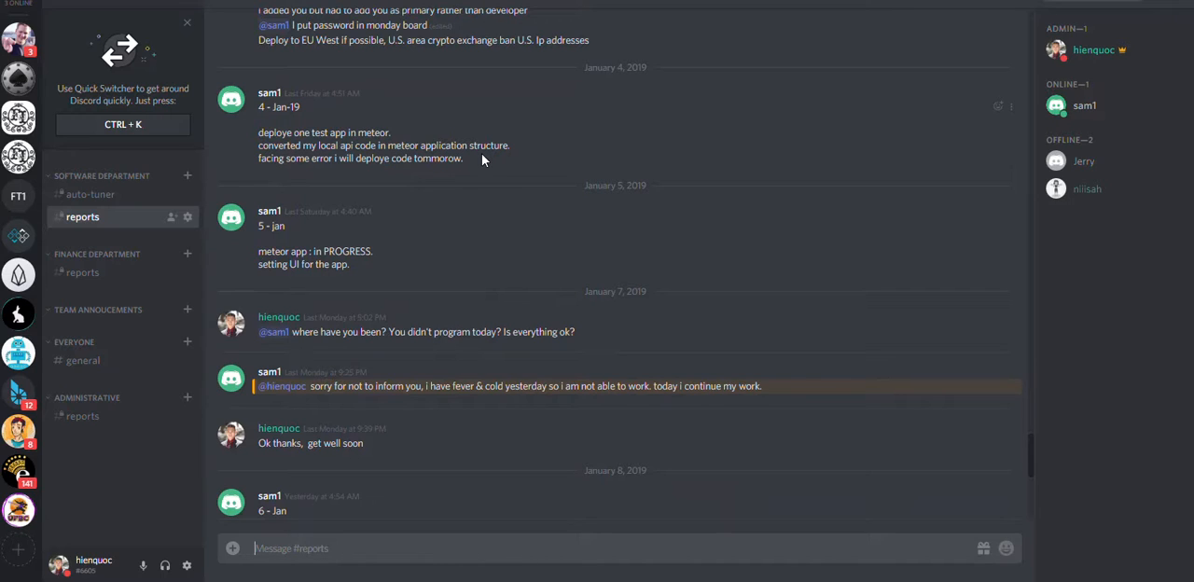
# Scroll back through the #reports channel to review sam1's December and January progress updates
pyautogui.scroll(-3)
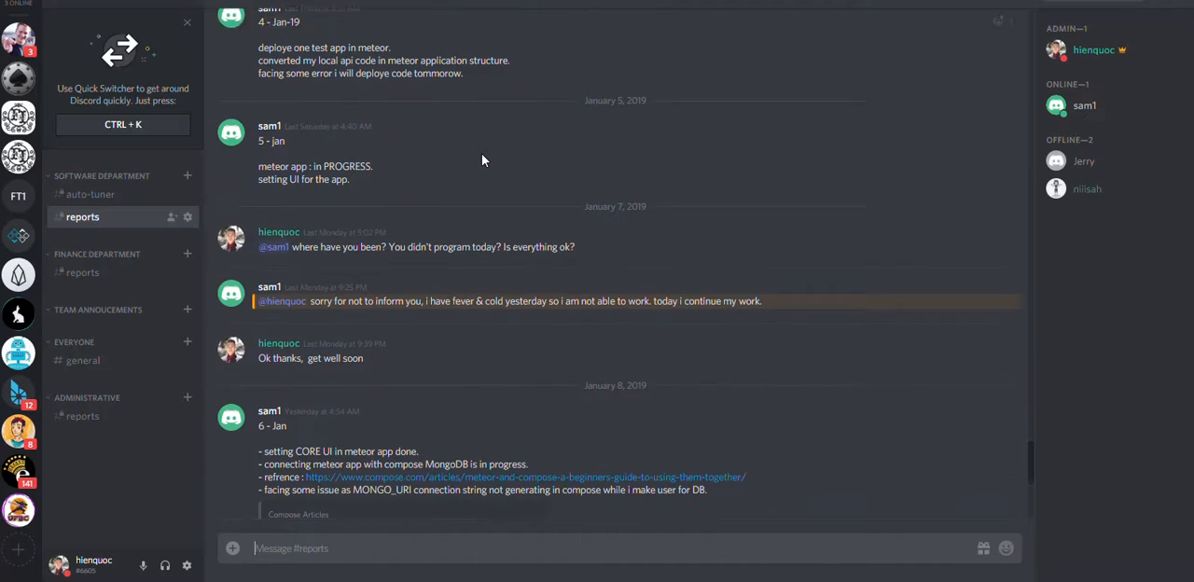
pyautogui.scroll(-3)
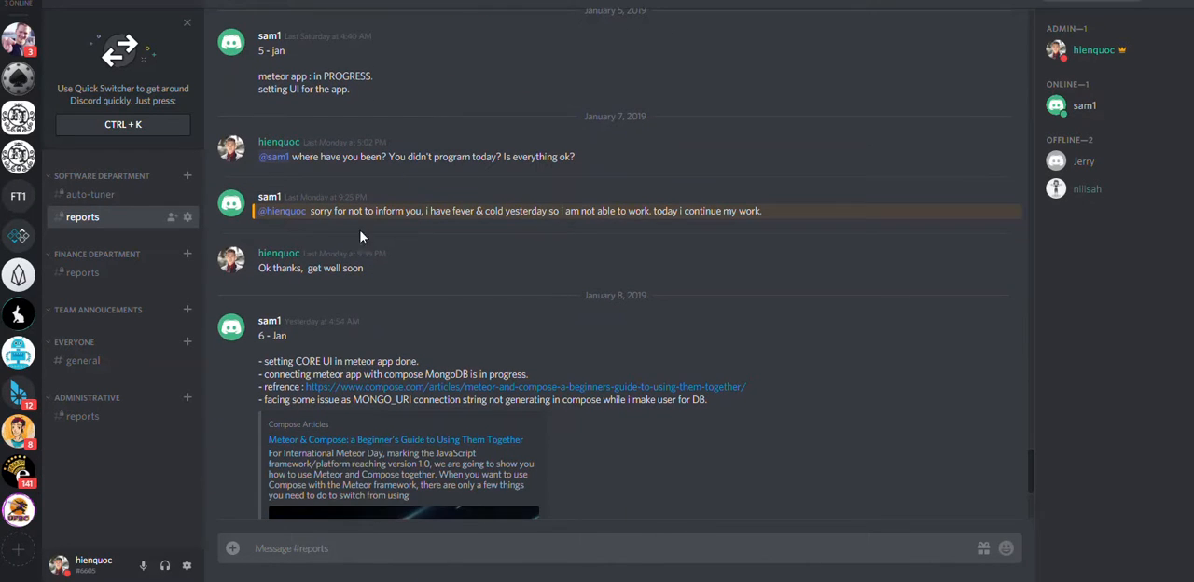
pyautogui.scroll(-3)
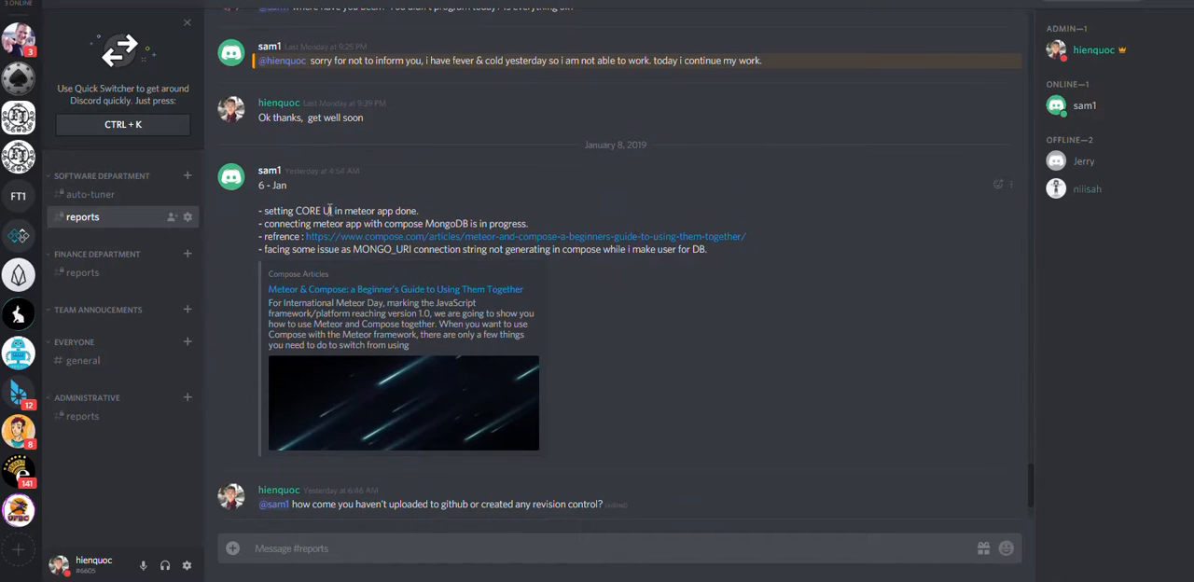
pyautogui.moveTo(374, 225)
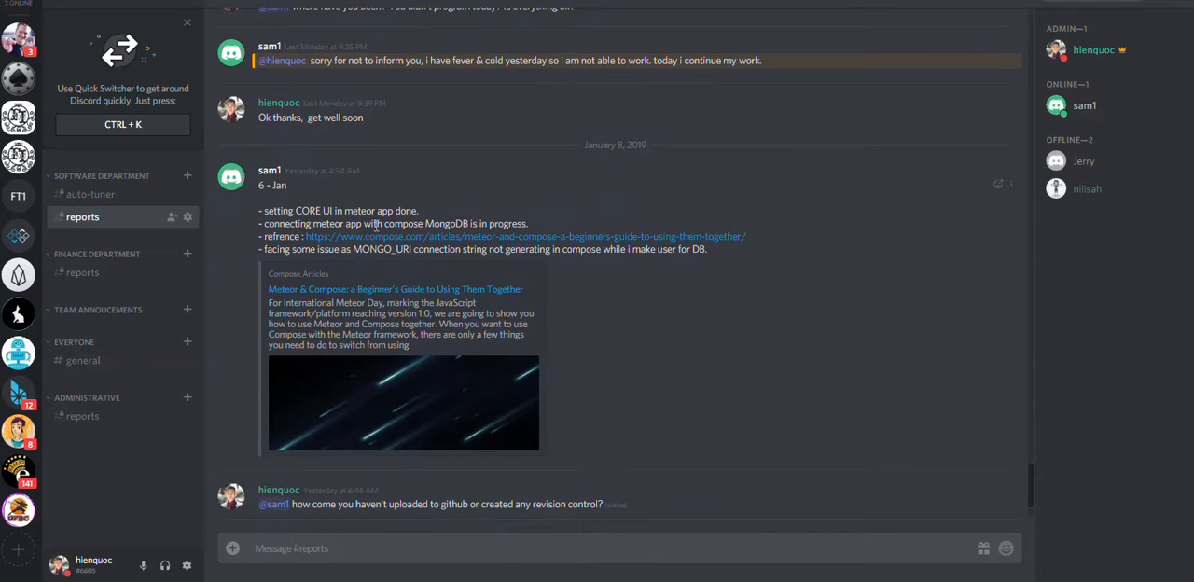
pyautogui.scroll(-3)
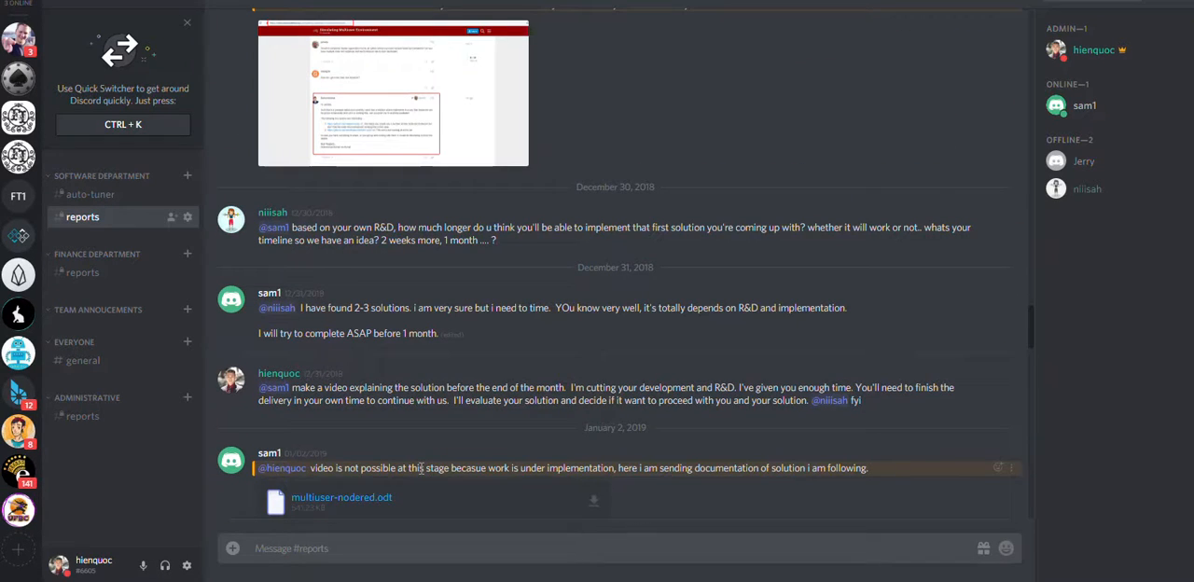
pyautogui.scroll(-3)
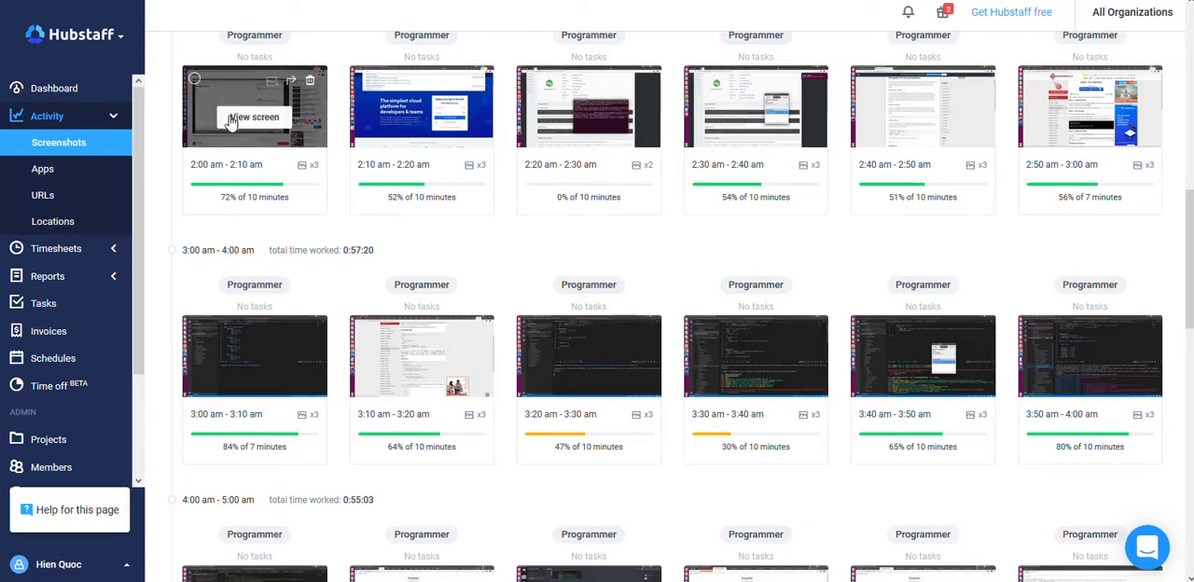
# View the 2:00 am Hubstaff screenshots at full size to inspect the developer's recorded activity
pyautogui.click(254, 105)
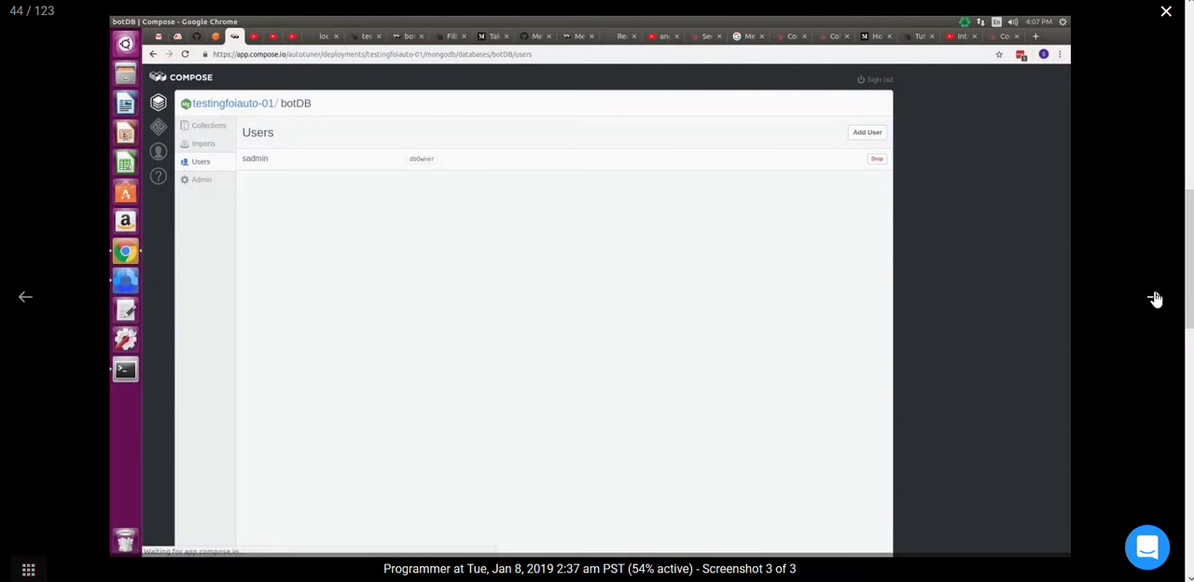
pyautogui.moveTo(1157, 298)
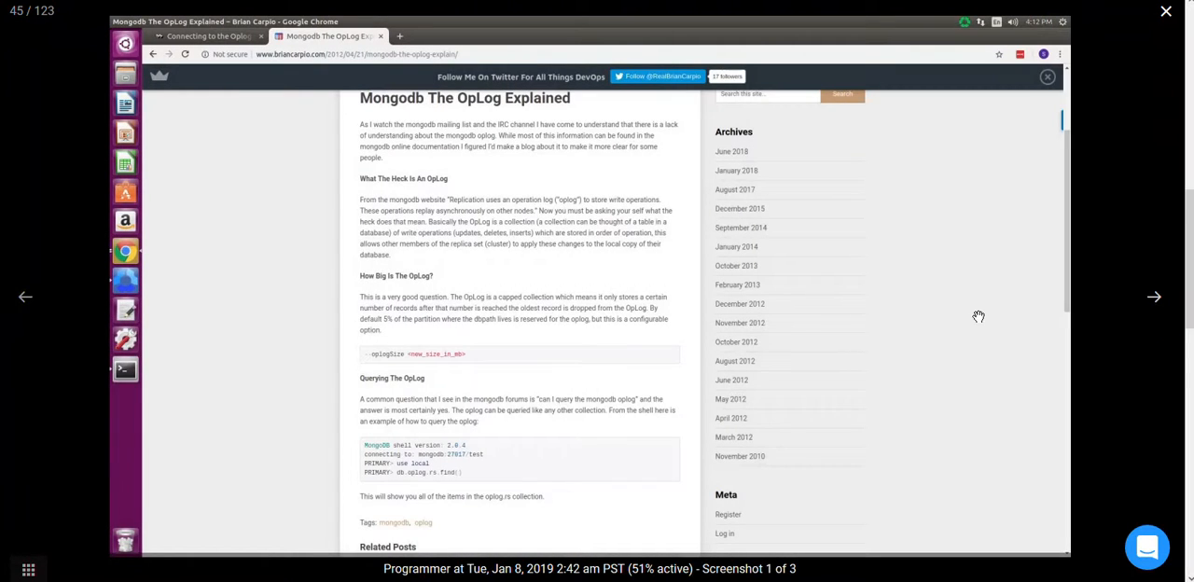
pyautogui.moveTo(1150, 244)
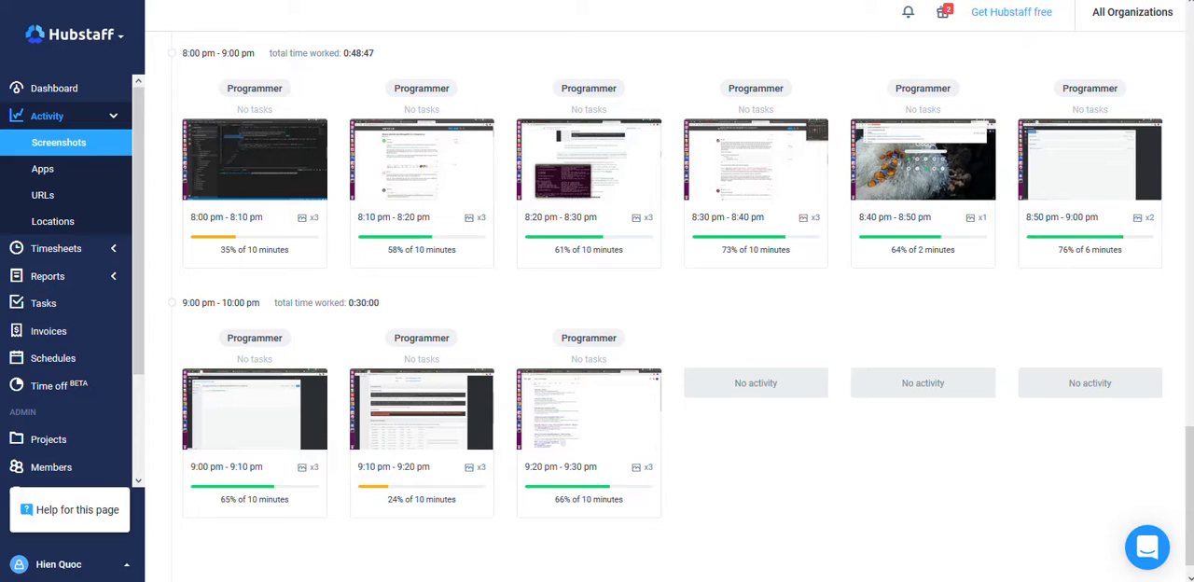
pyautogui.moveTo(623, 93)
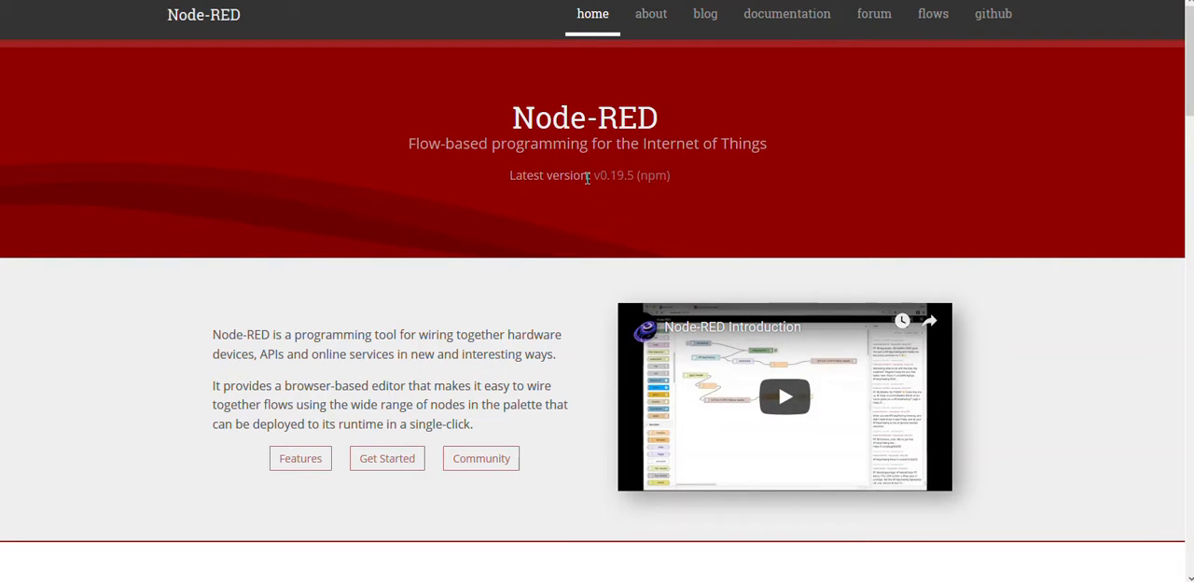
pyautogui.moveTo(726, 260)
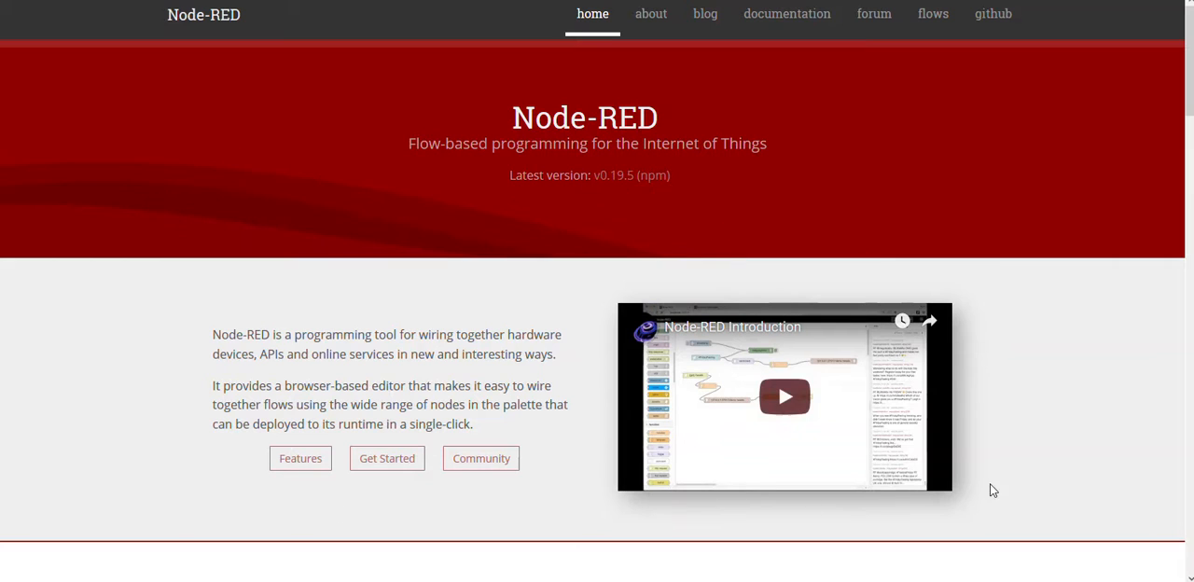
pyautogui.moveTo(210, 308)
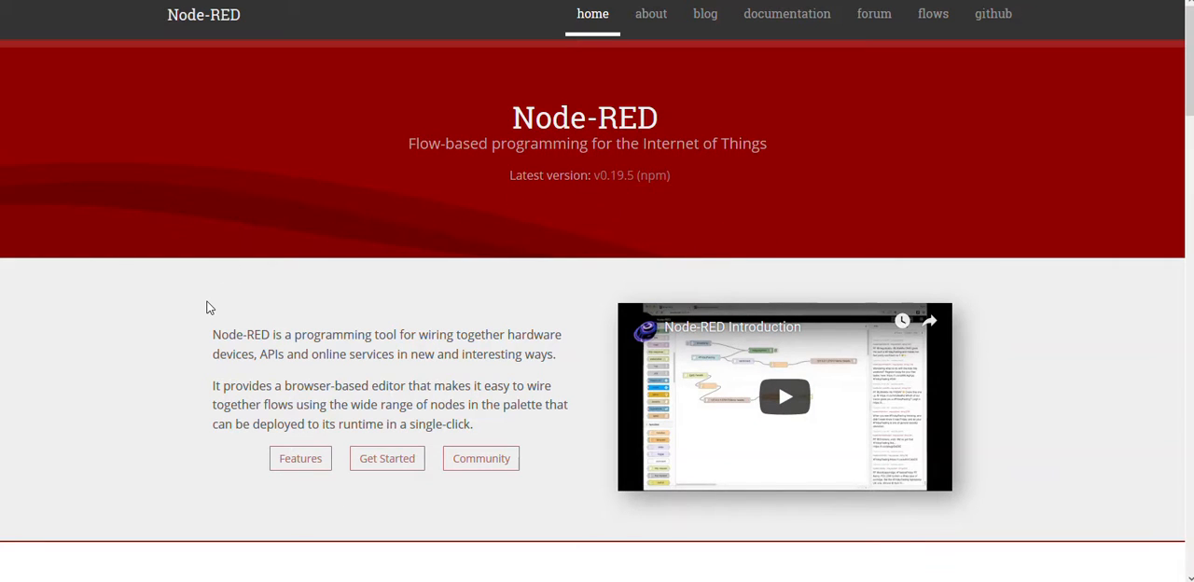
pyautogui.moveTo(210, 288)
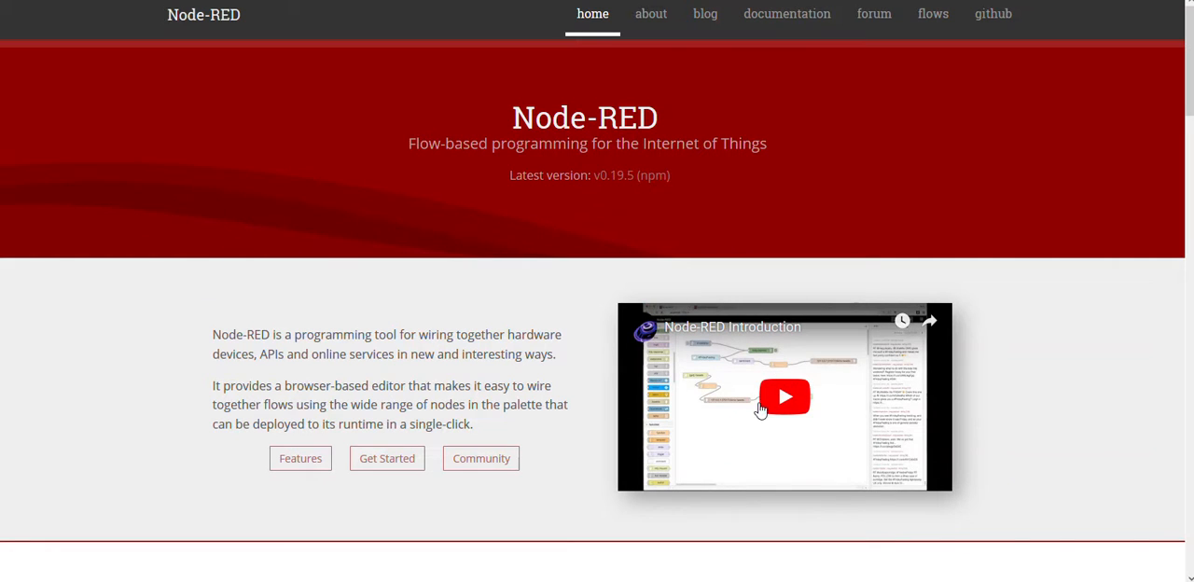
pyautogui.moveTo(441, 306)
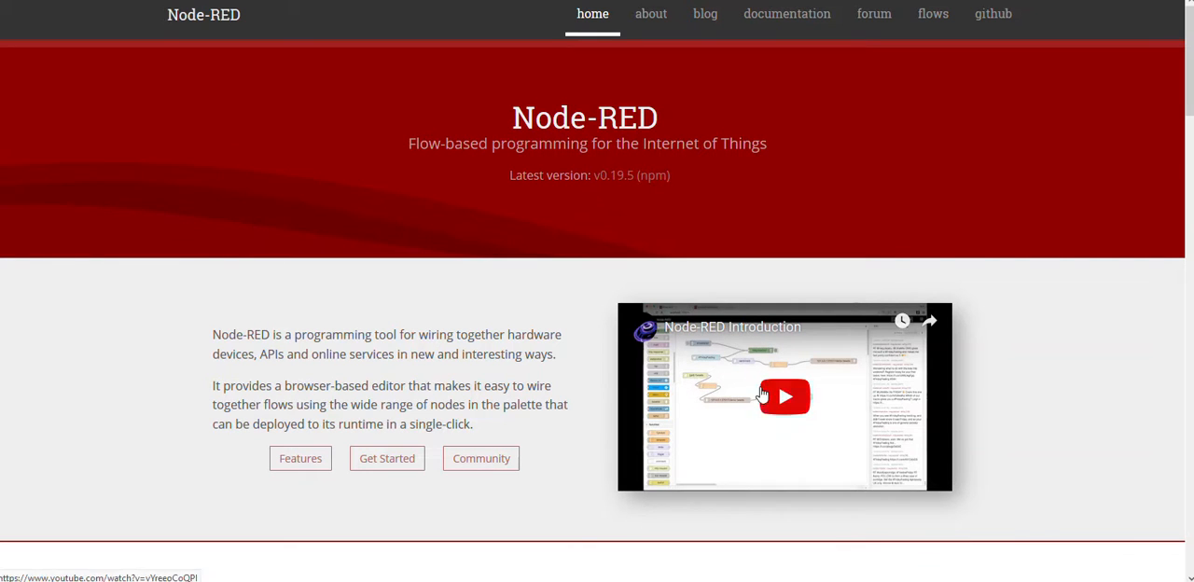
pyautogui.moveTo(1051, 387)
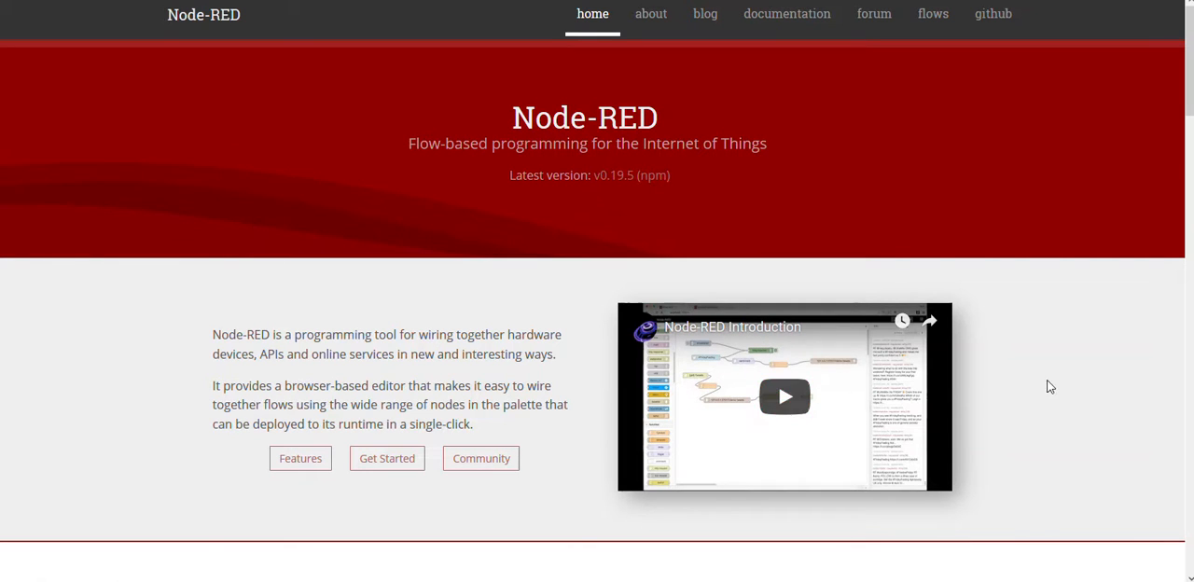
pyautogui.scroll(-3)
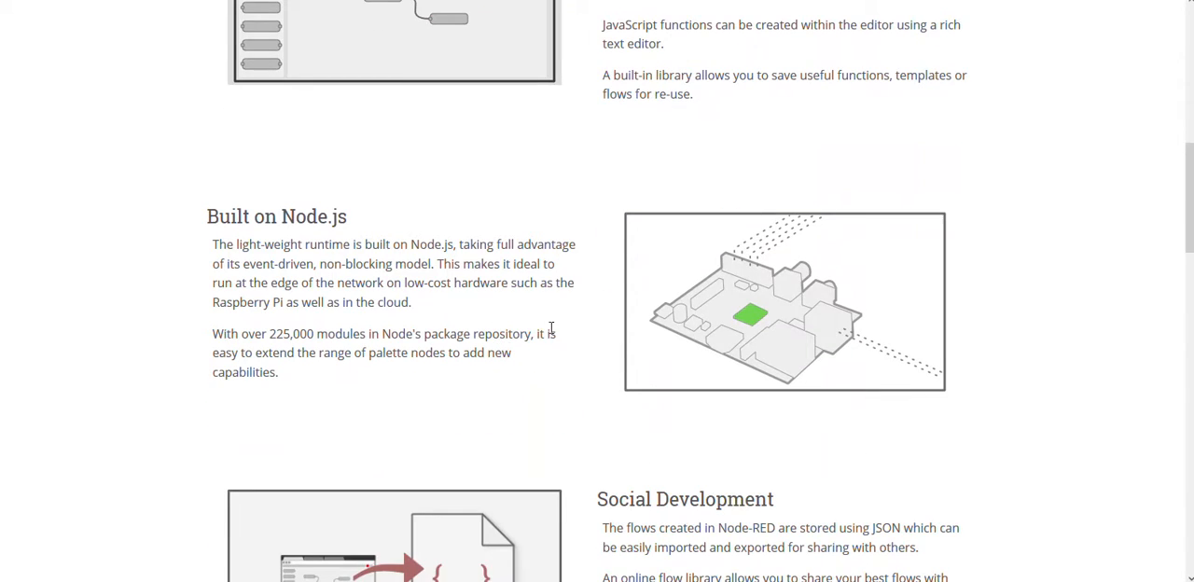
pyautogui.scroll(-3)
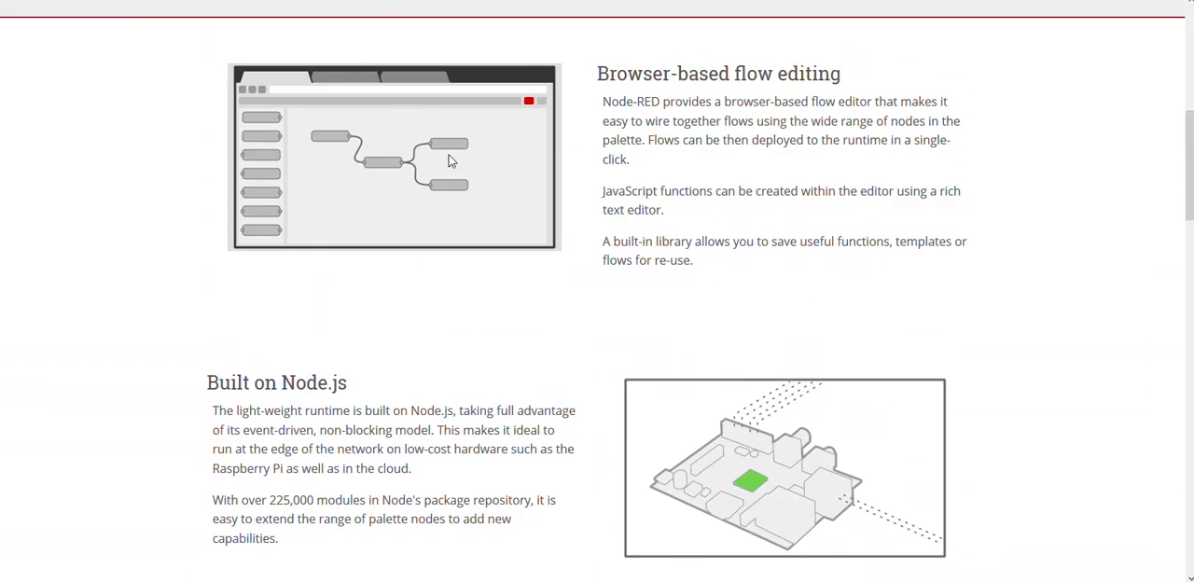
pyautogui.moveTo(431, 152)
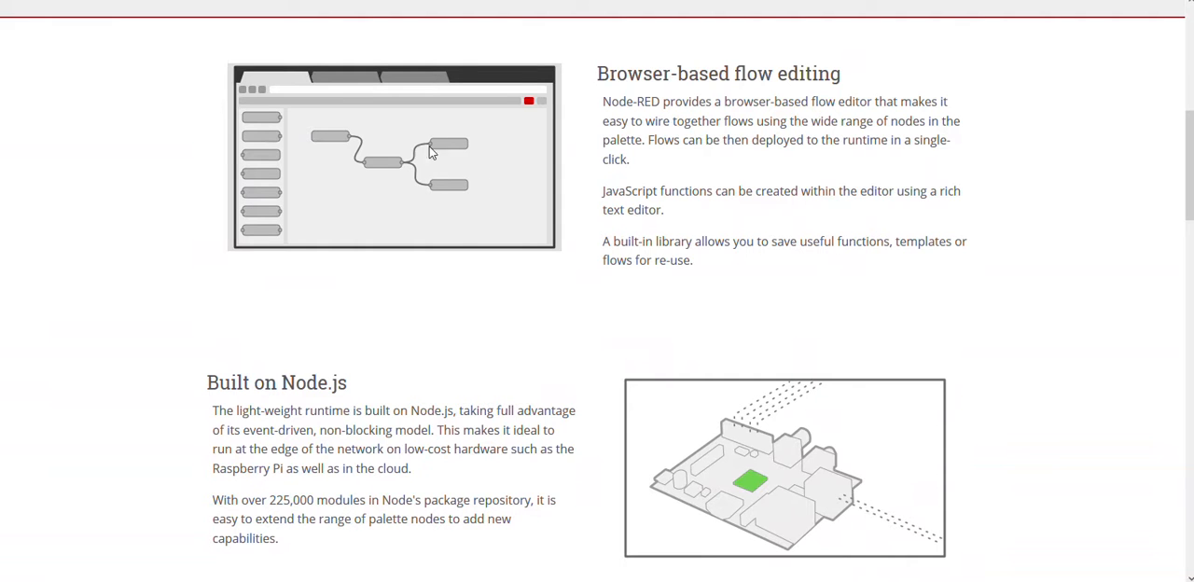
pyautogui.scroll(-3)
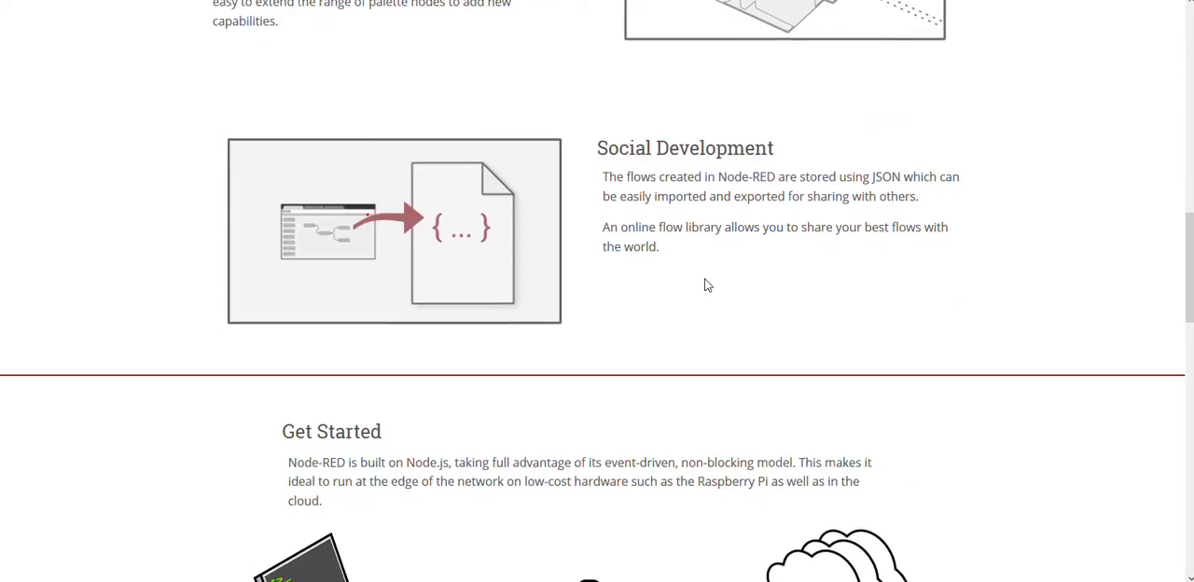
pyautogui.scroll(3)
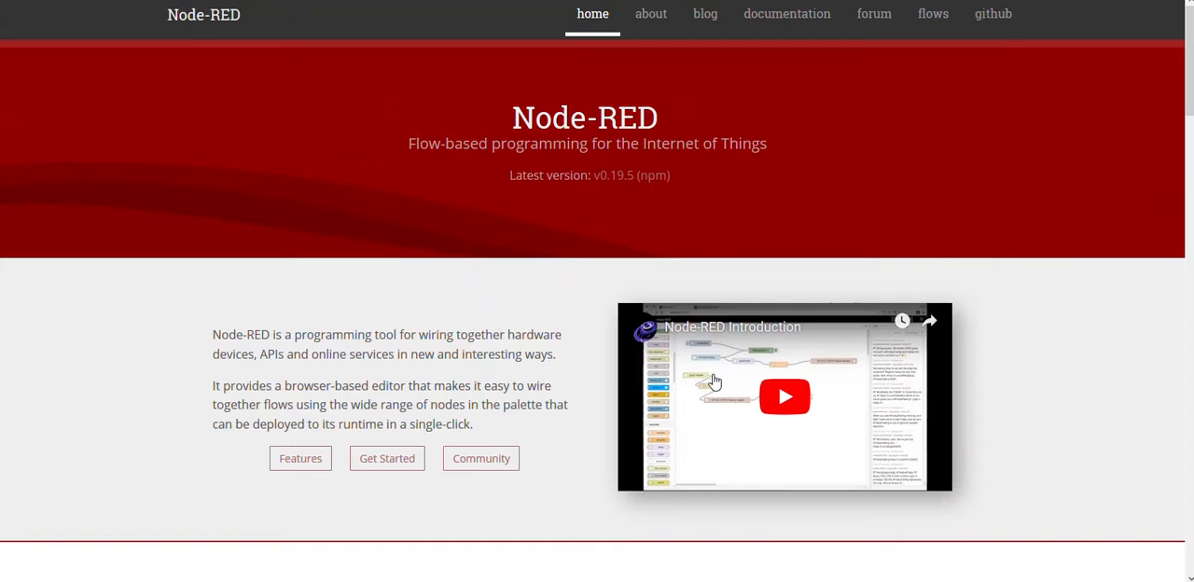
pyautogui.moveTo(704, 347)
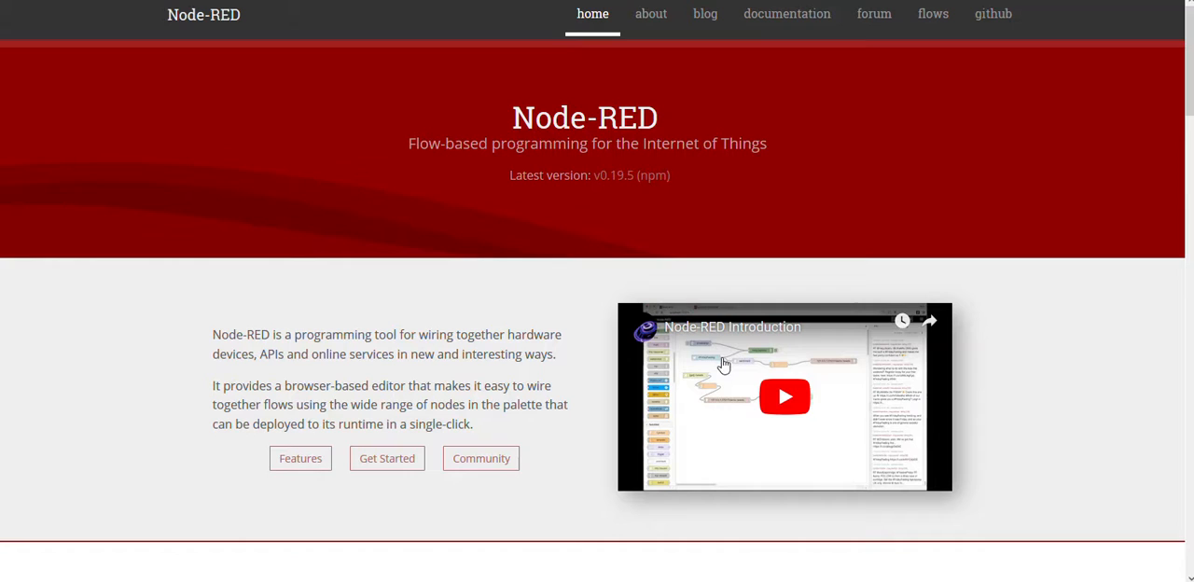
pyautogui.moveTo(940, 370)
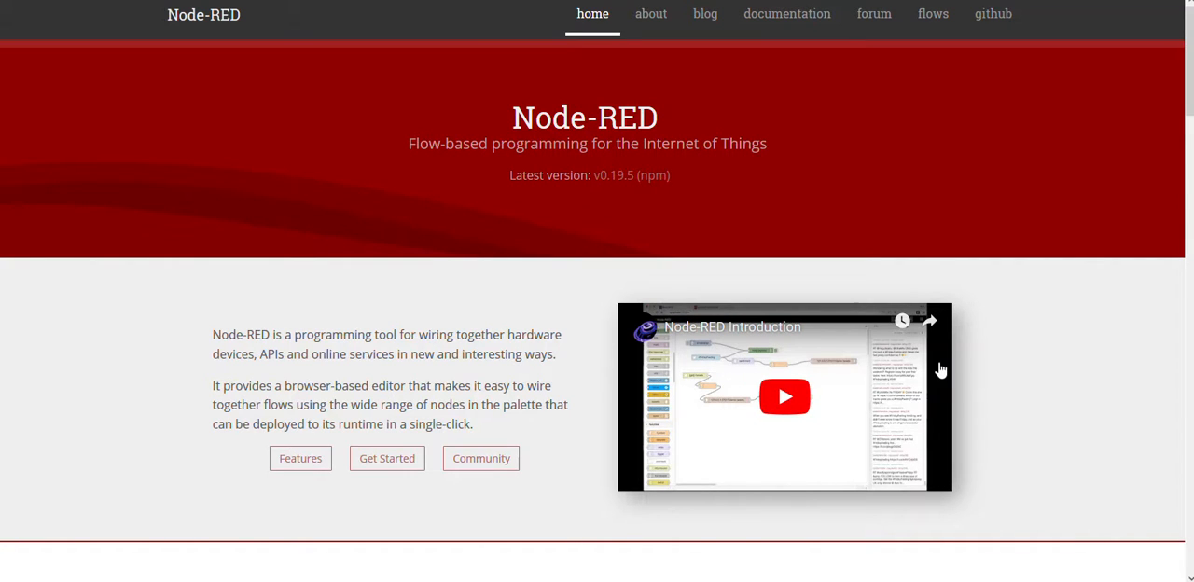
pyautogui.moveTo(708, 456)
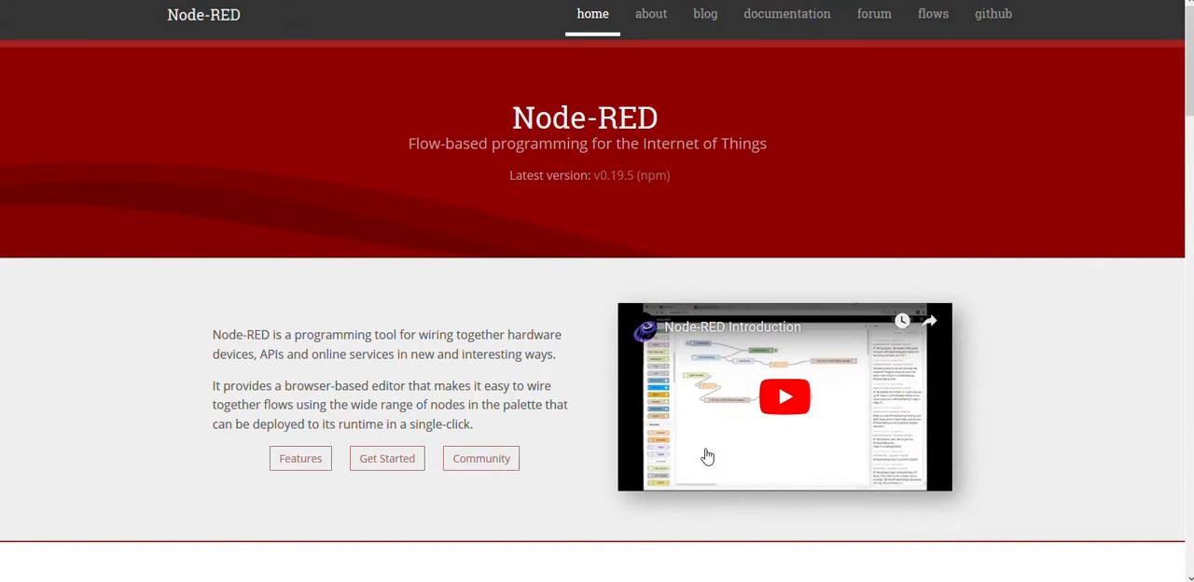
pyautogui.moveTo(1143, 323)
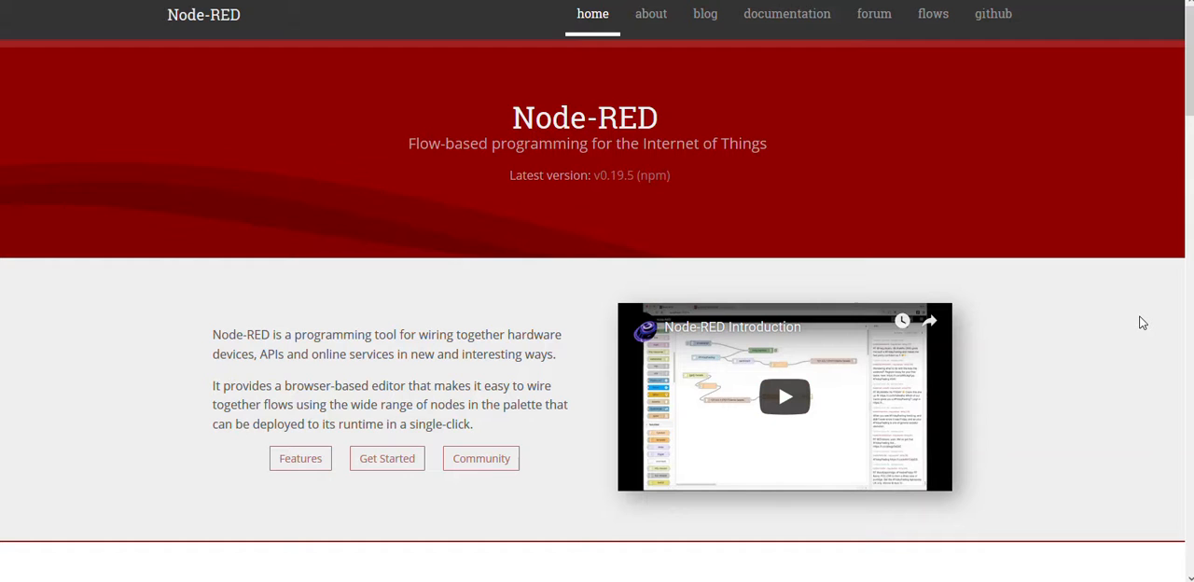
pyautogui.scroll(-3)
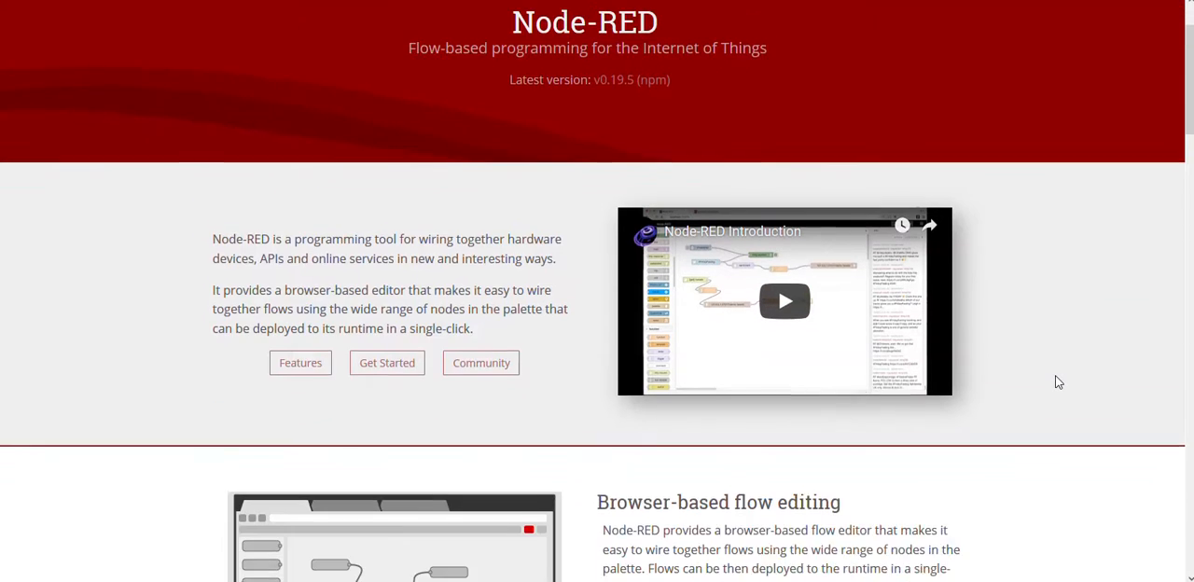
pyautogui.scroll(-3)
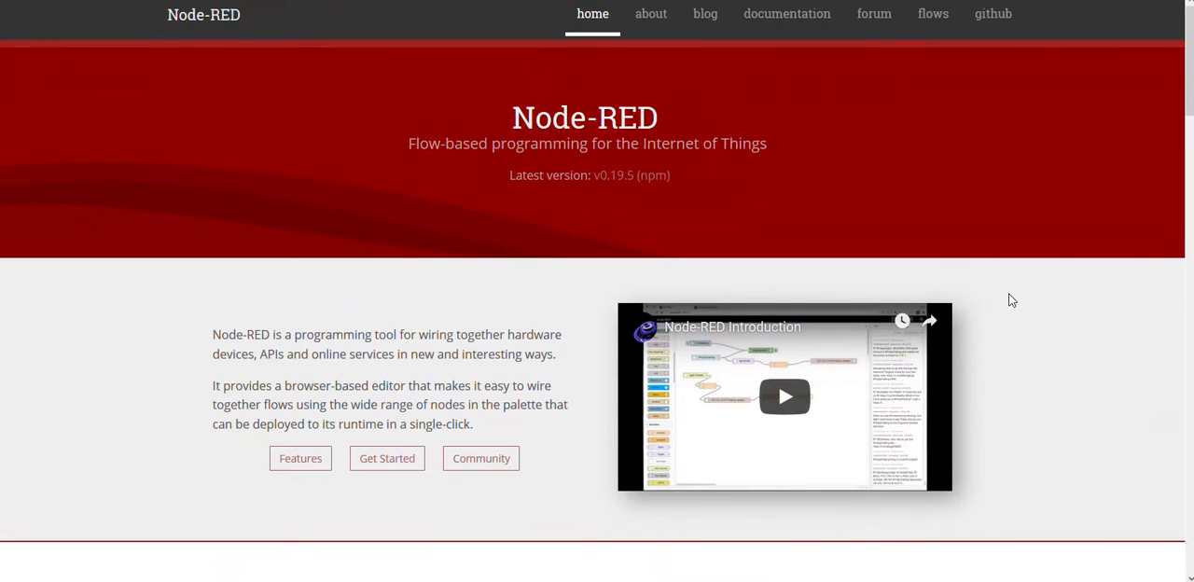
pyautogui.moveTo(722, 423)
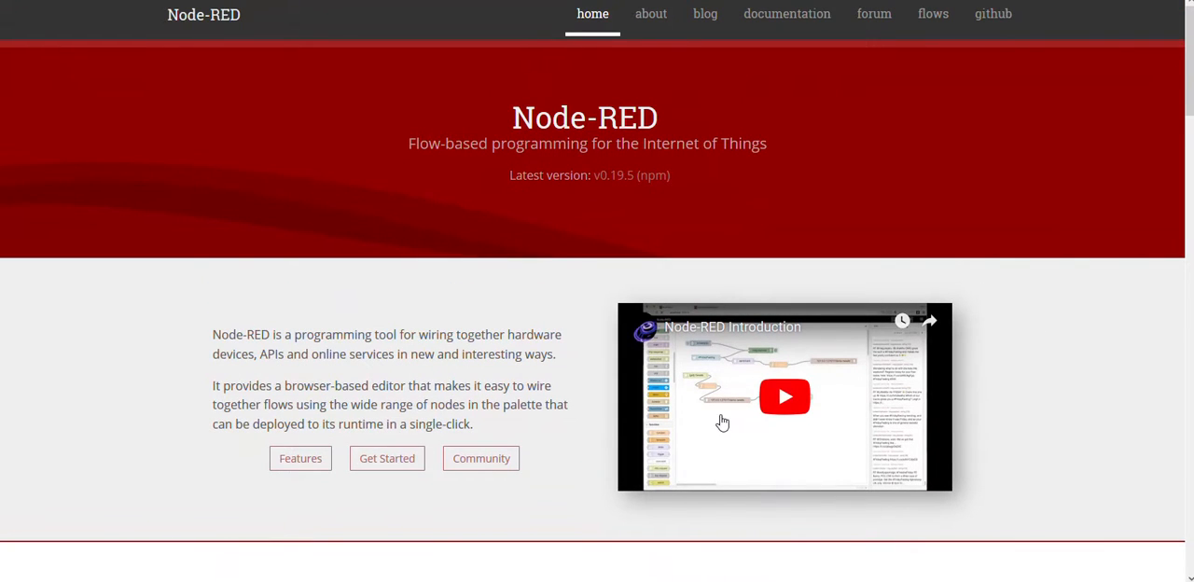
pyautogui.moveTo(730, 456)
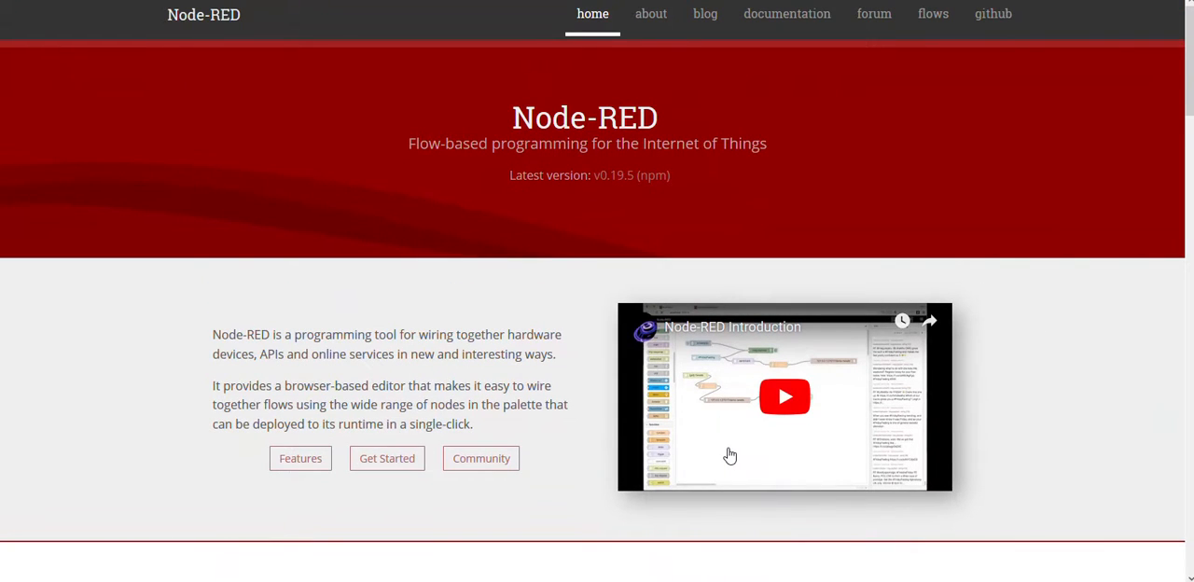
pyautogui.moveTo(725, 477)
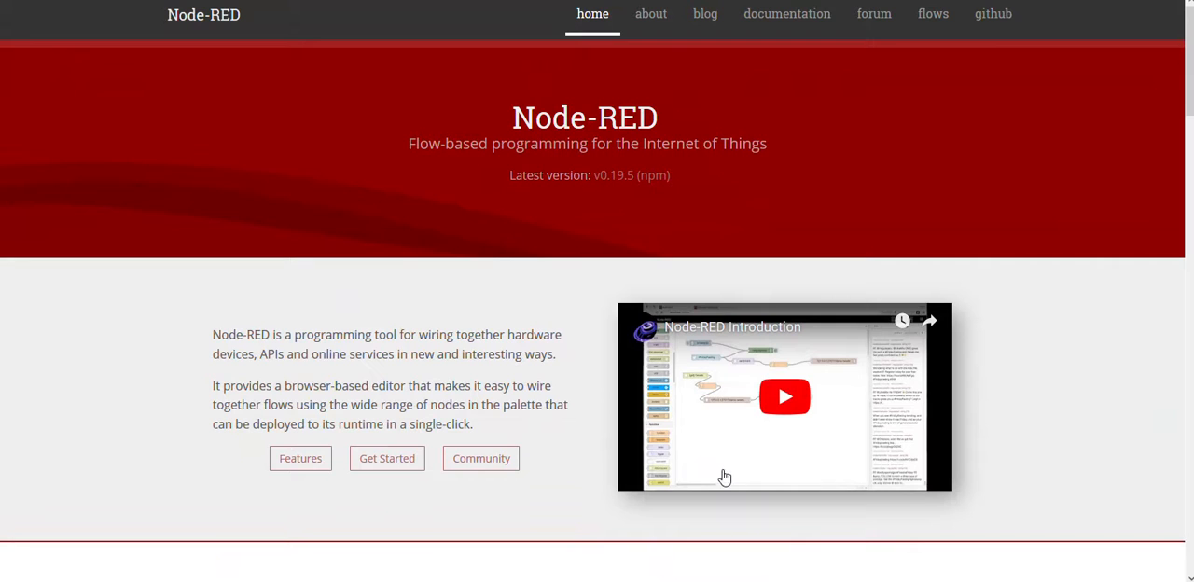
pyautogui.moveTo(678, 484)
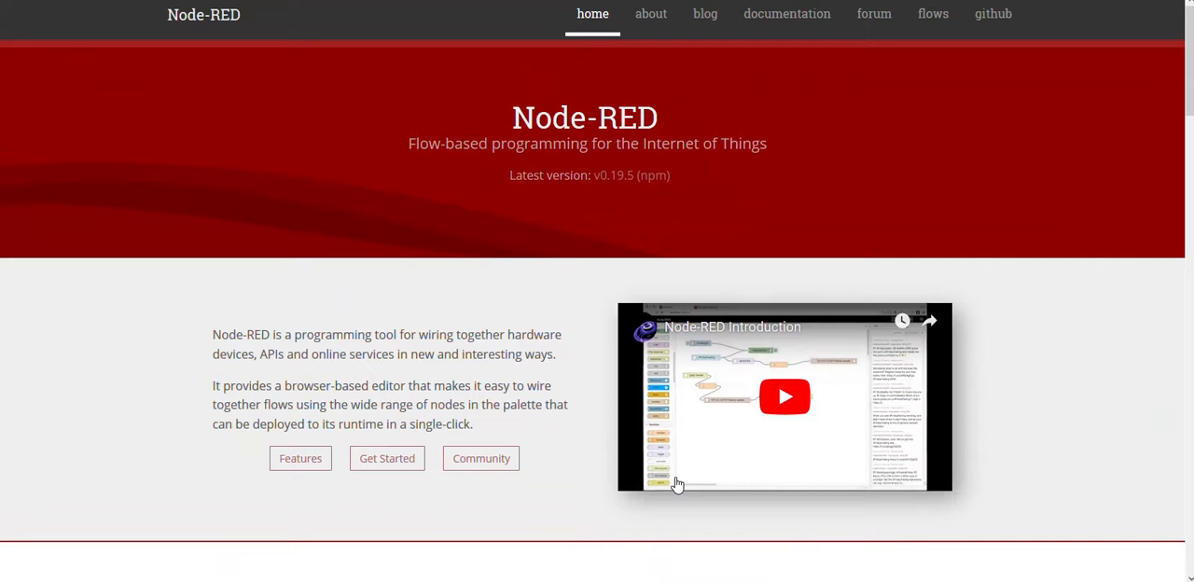
pyautogui.moveTo(675, 478)
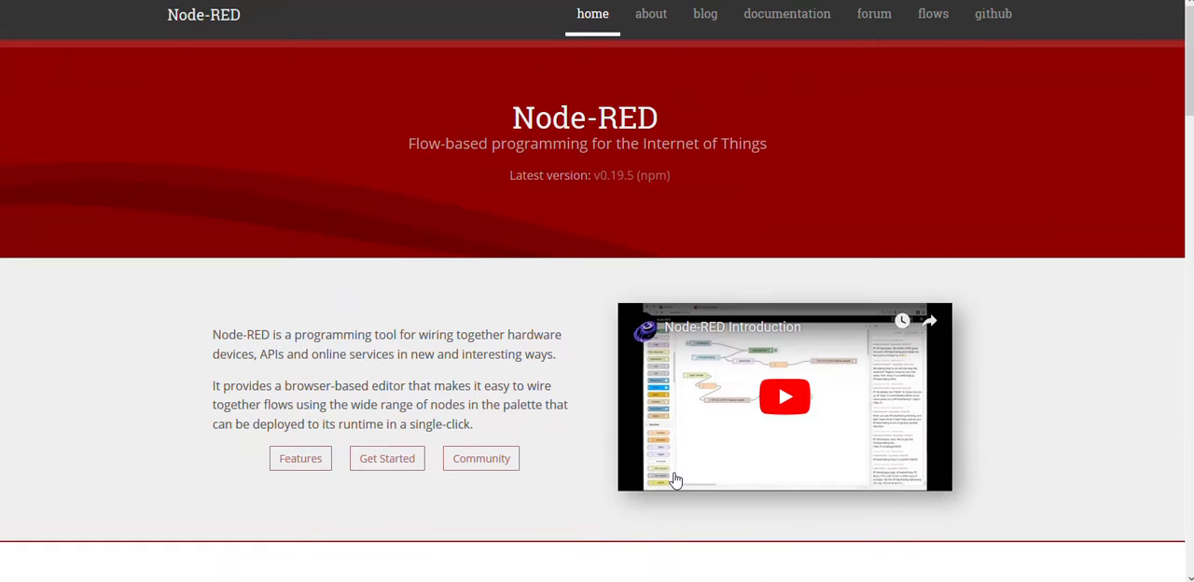
pyautogui.moveTo(880, 432)
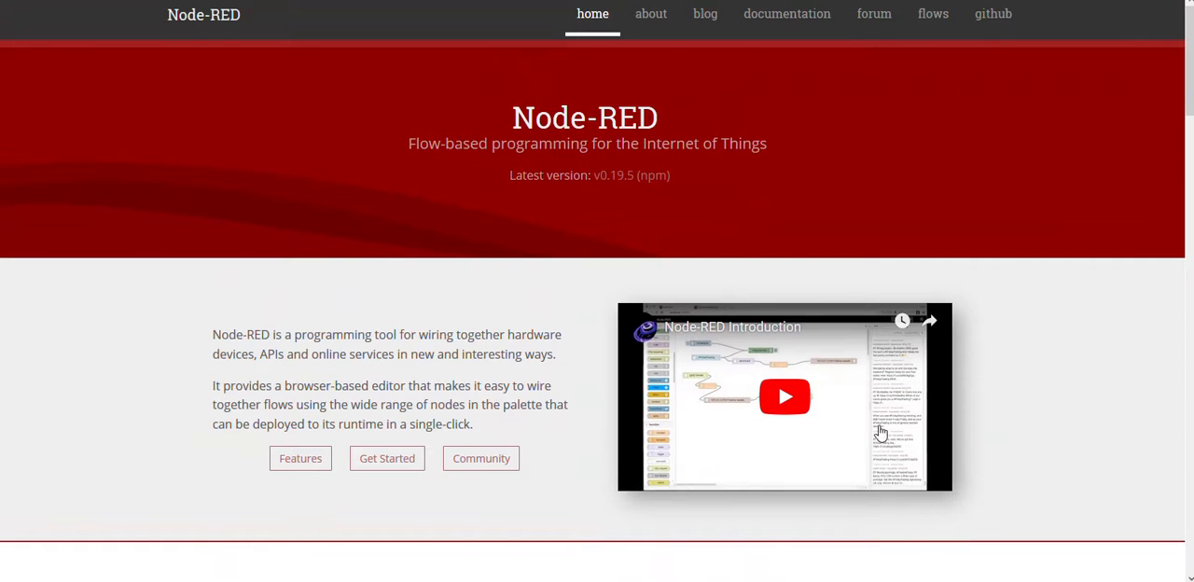
pyautogui.moveTo(775, 471)
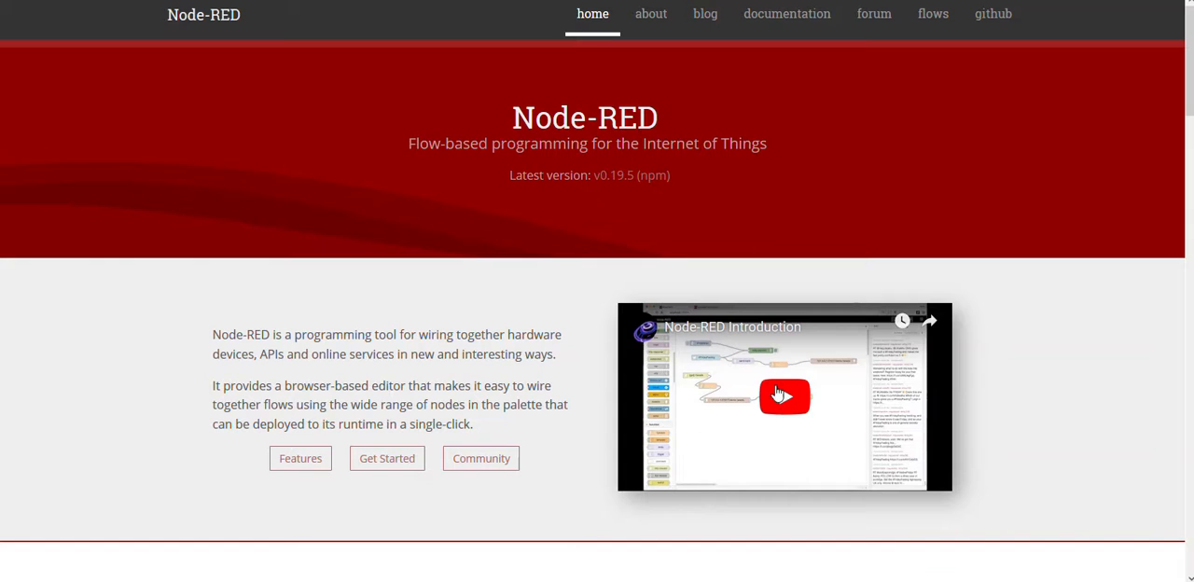
pyautogui.moveTo(718, 424)
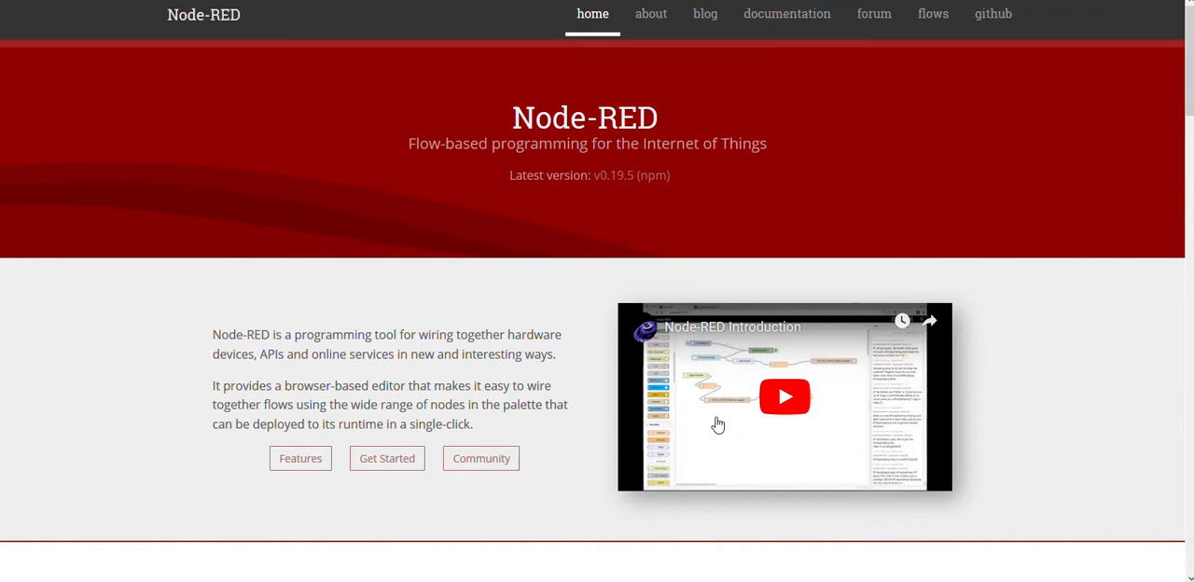
pyautogui.moveTo(807, 450)
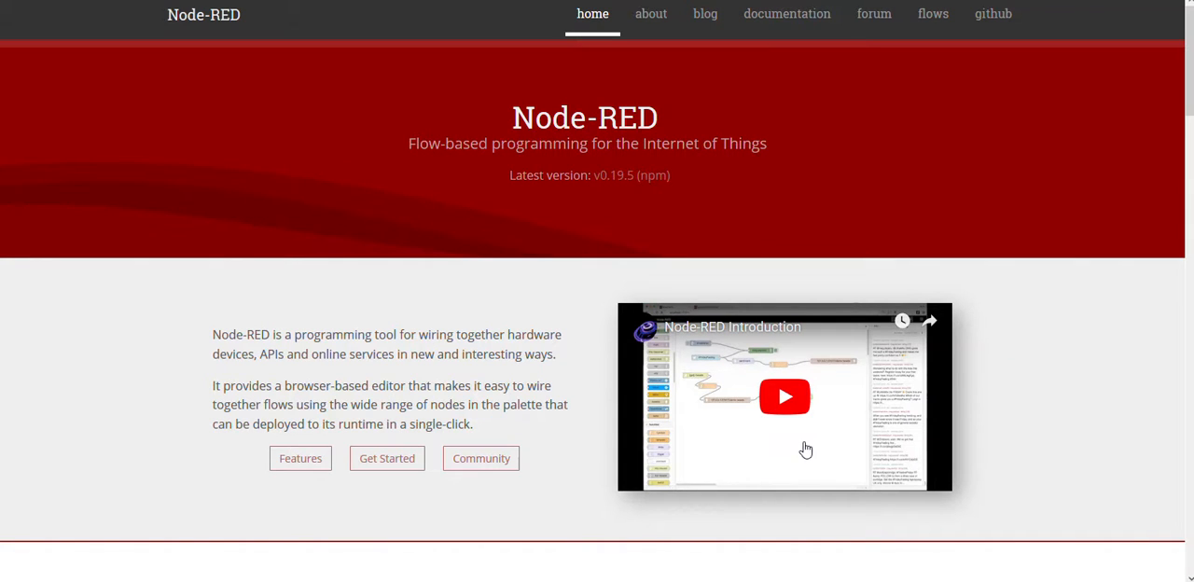
pyautogui.moveTo(650, 466)
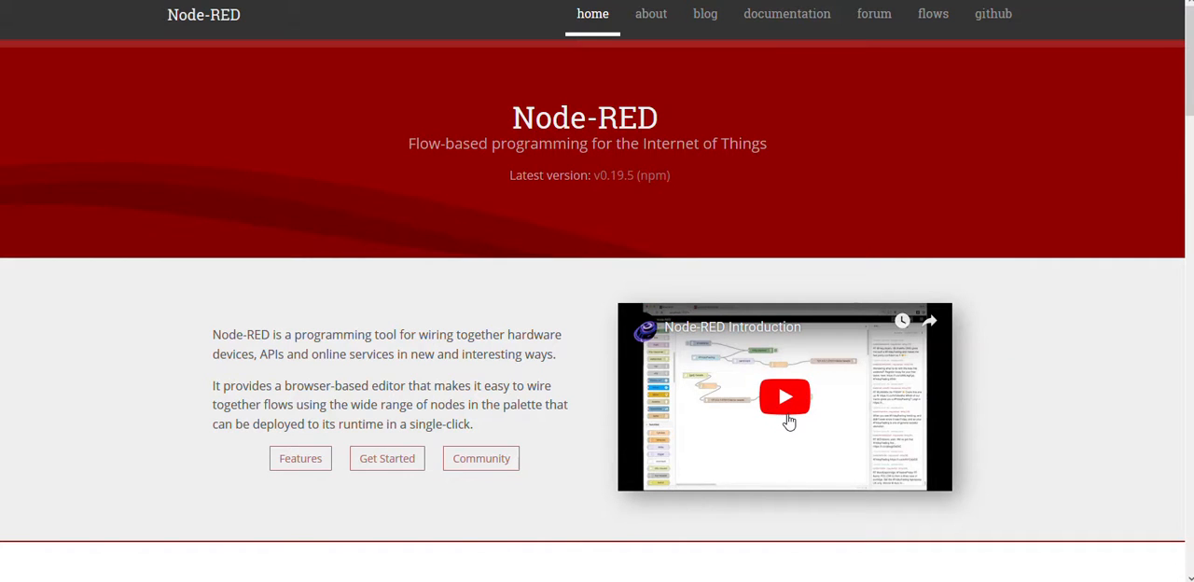
pyautogui.moveTo(785, 413)
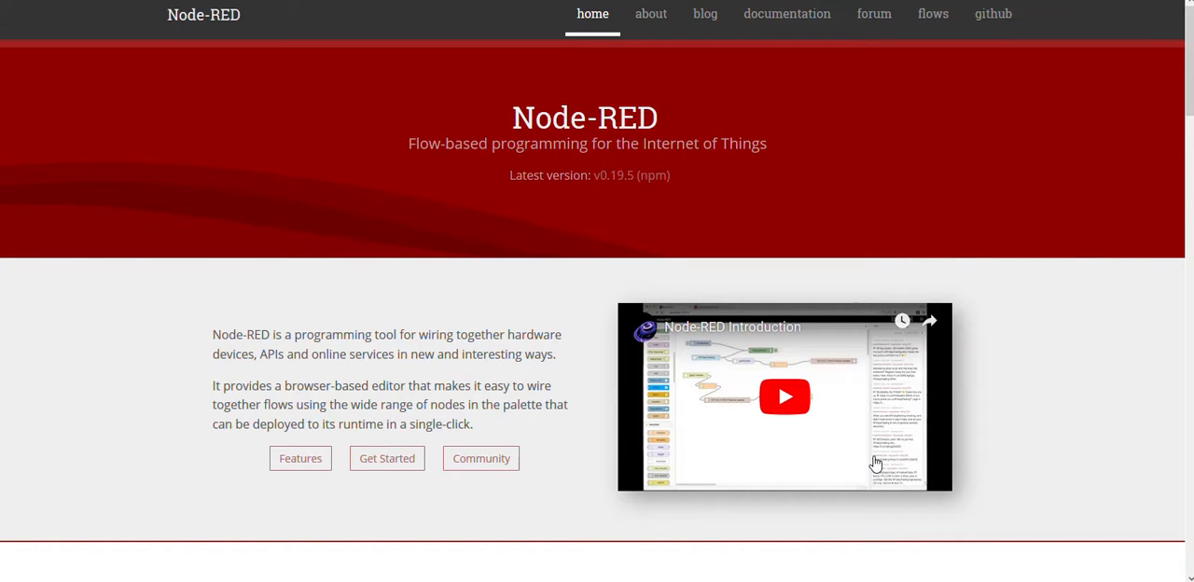
pyautogui.moveTo(875, 443)
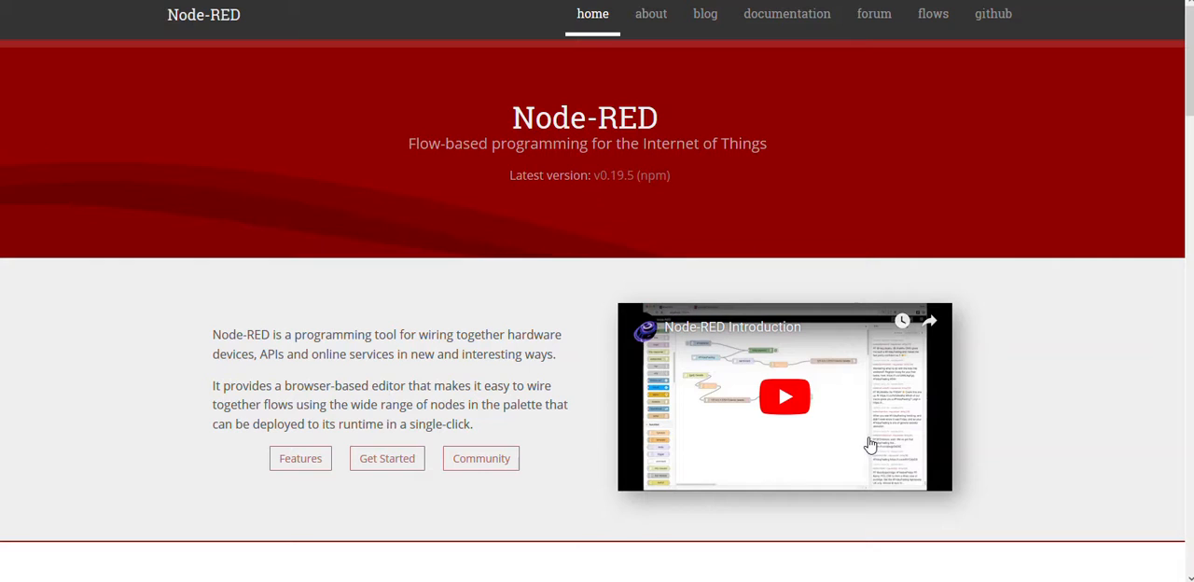
pyautogui.moveTo(866, 441)
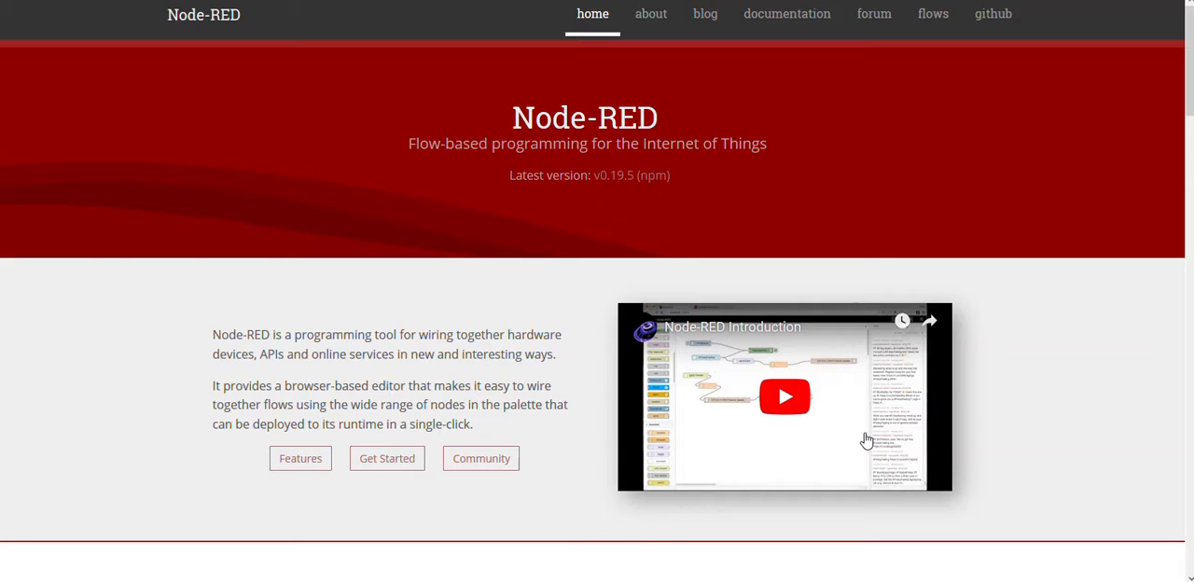
pyautogui.moveTo(746, 360)
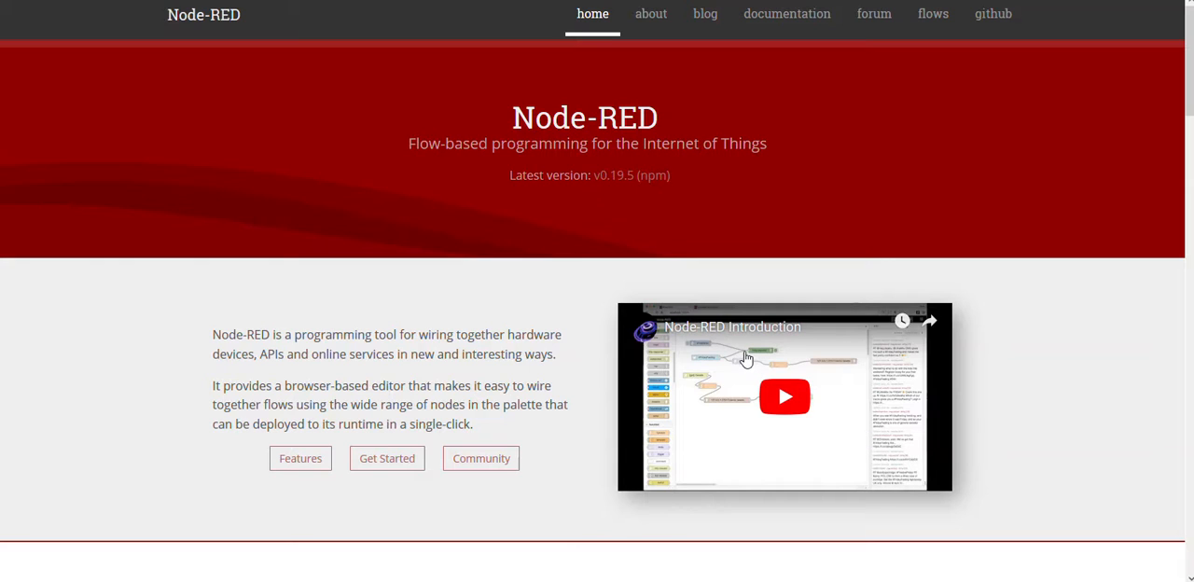
pyautogui.moveTo(833, 431)
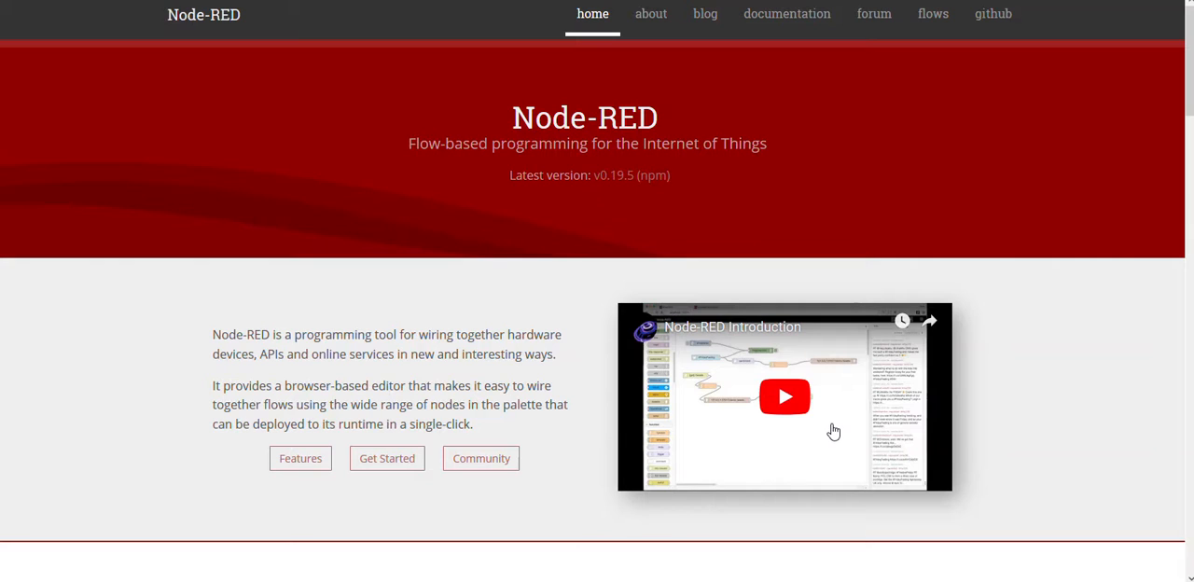
pyautogui.moveTo(877, 425)
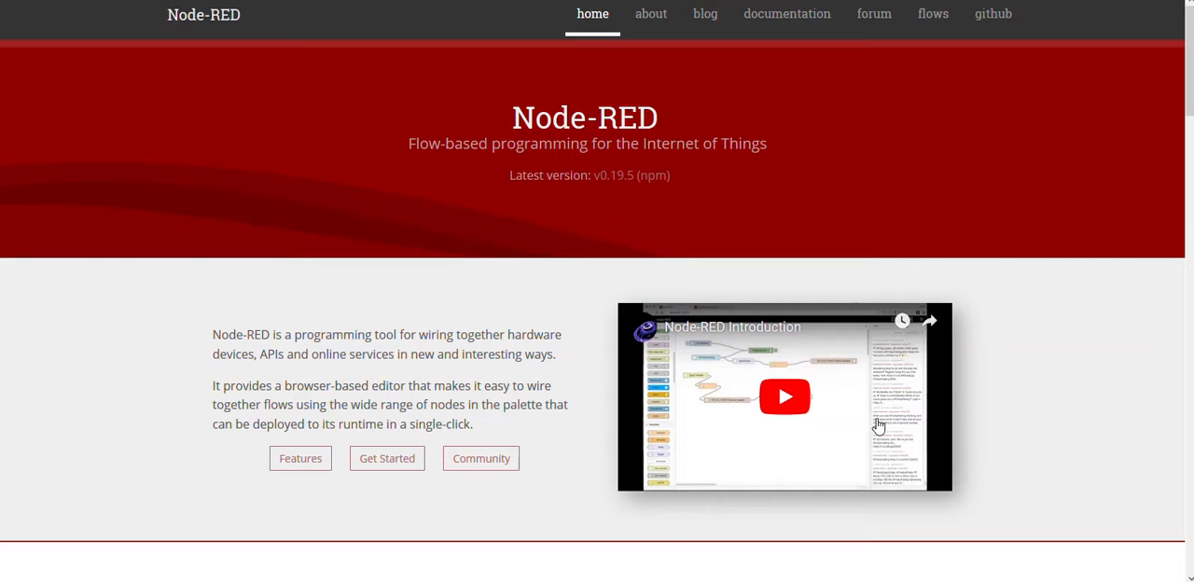
pyautogui.moveTo(903, 440)
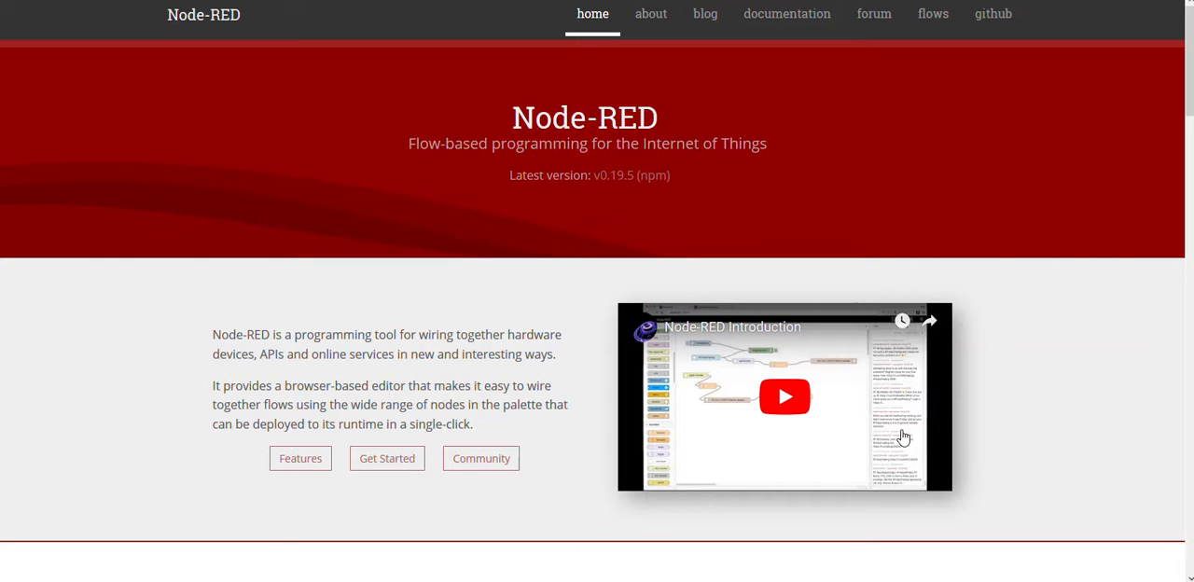
pyautogui.moveTo(907, 435)
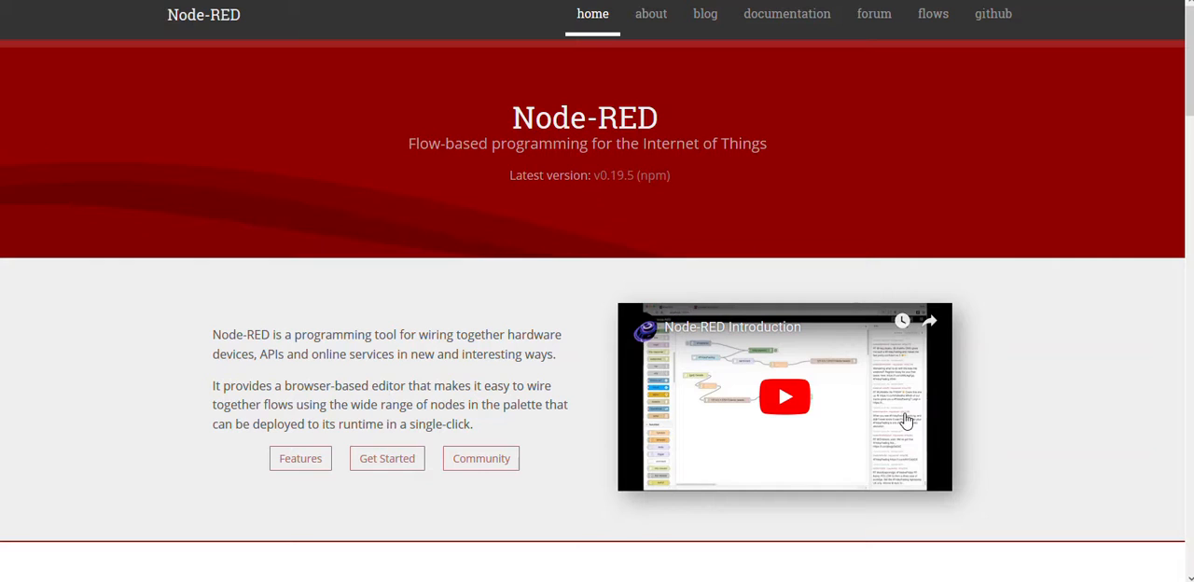
pyautogui.moveTo(893, 419)
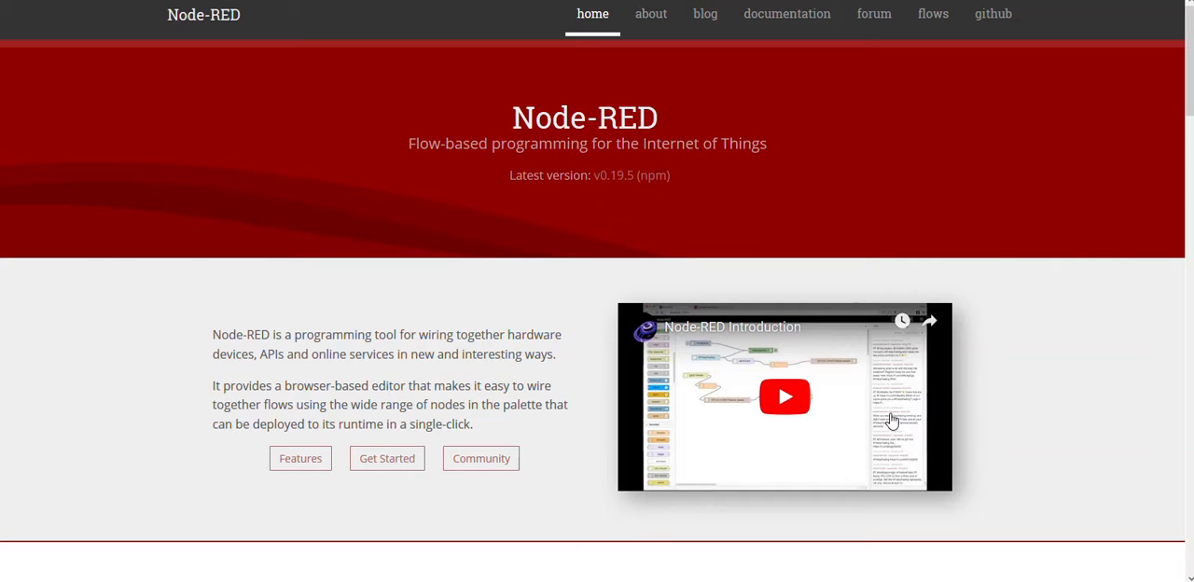
pyautogui.moveTo(858, 417)
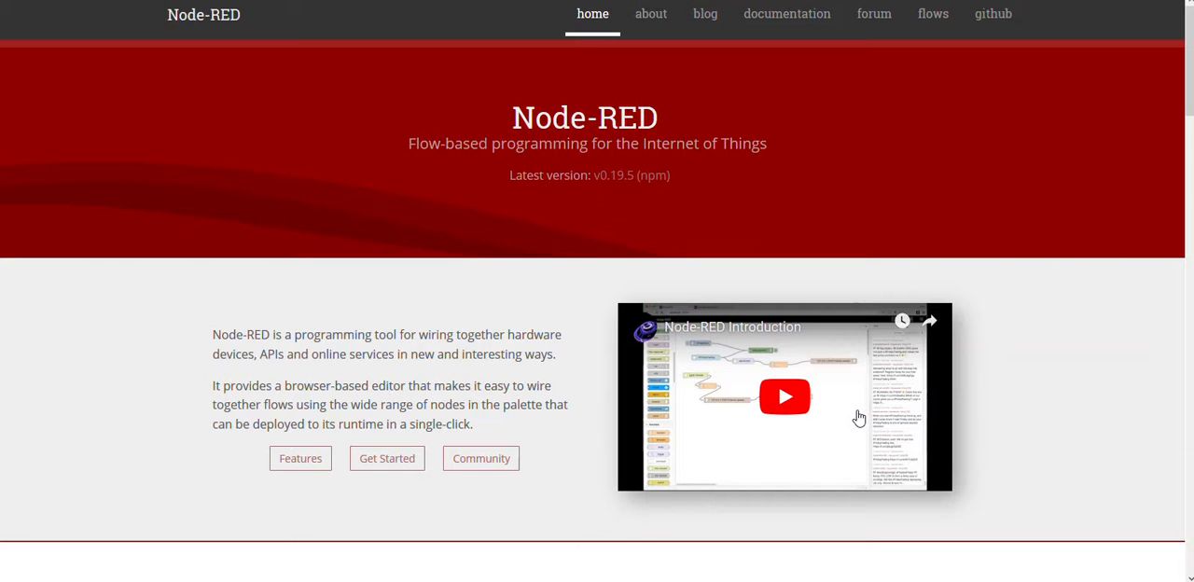
pyautogui.moveTo(862, 399)
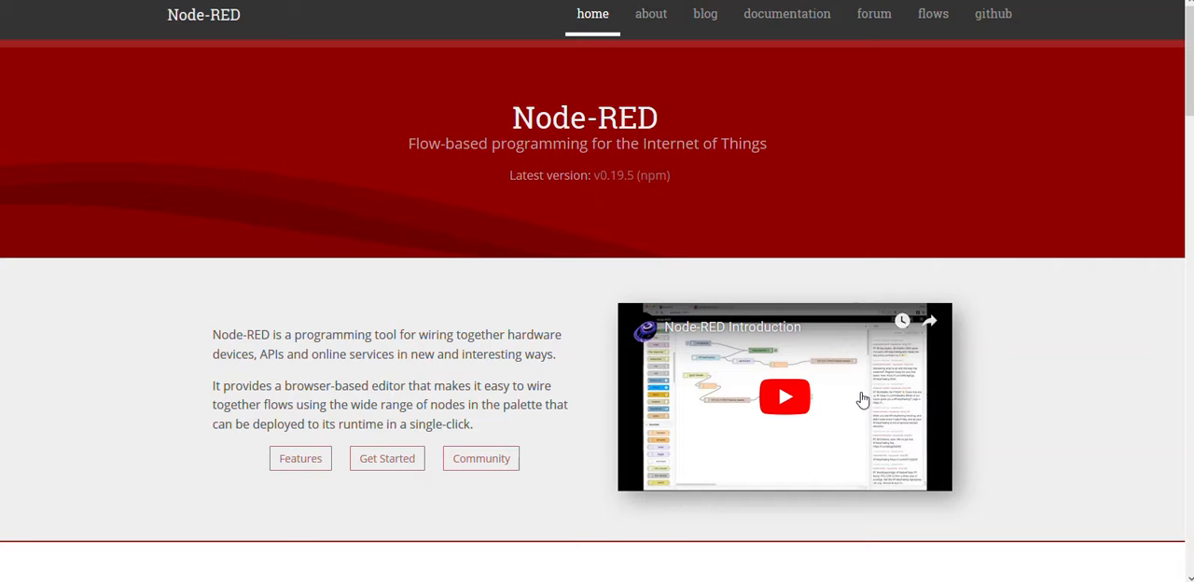
pyautogui.moveTo(501, 312)
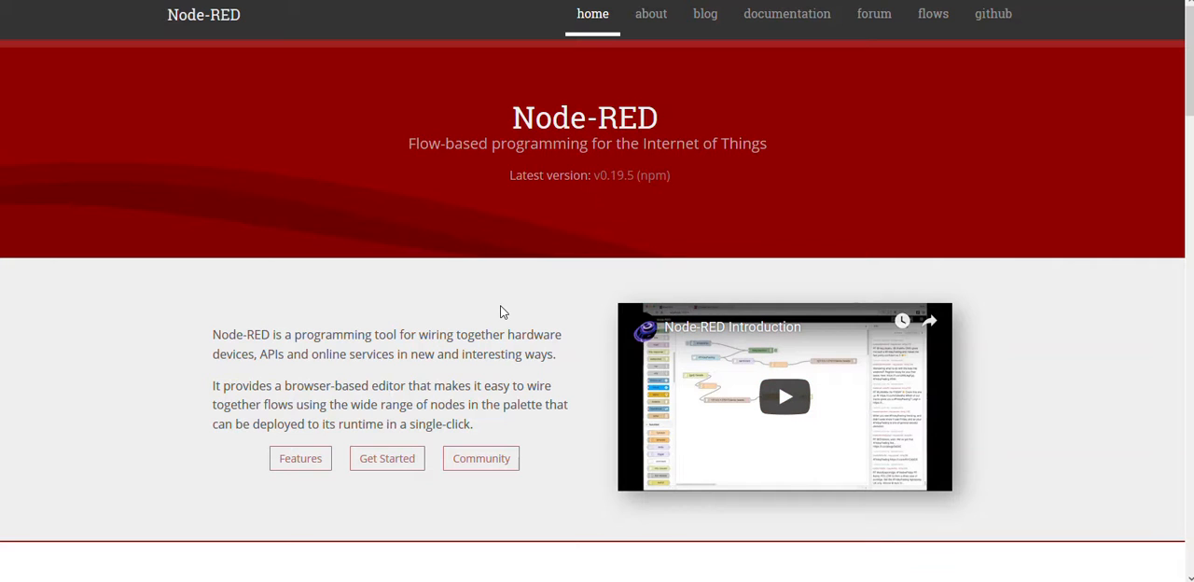
pyautogui.scroll(-3)
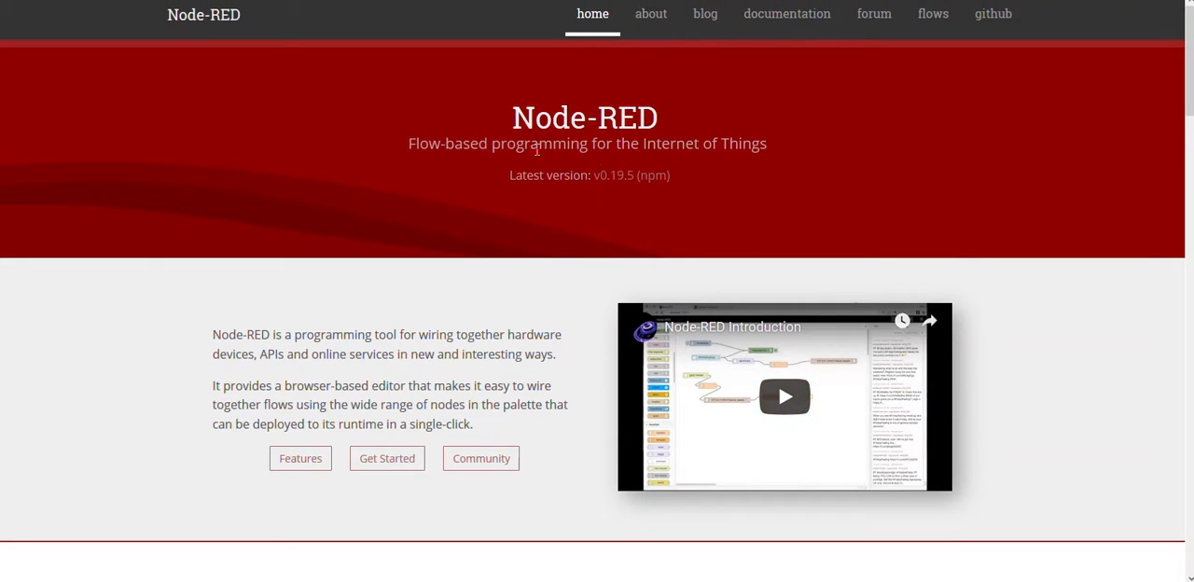
pyautogui.moveTo(386, 331)
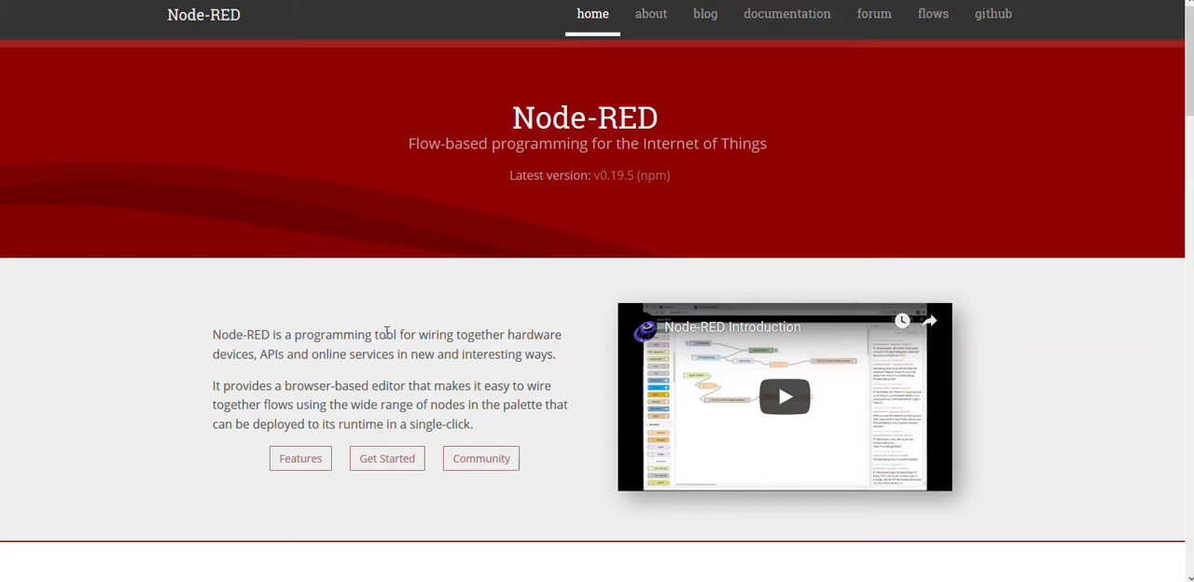
pyautogui.moveTo(420, 143)
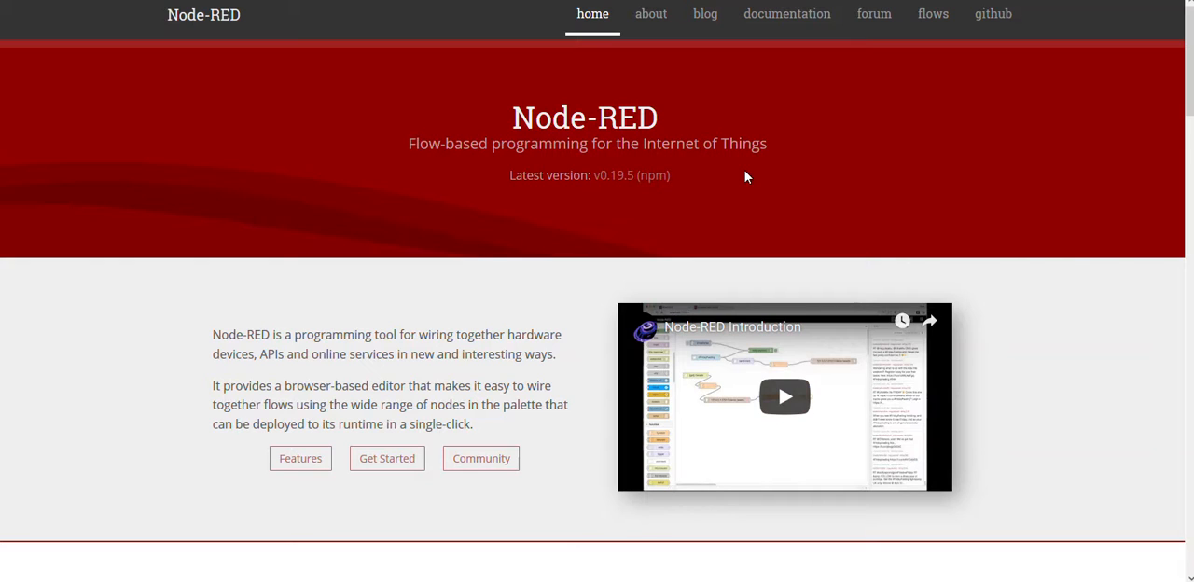
pyautogui.moveTo(713, 166)
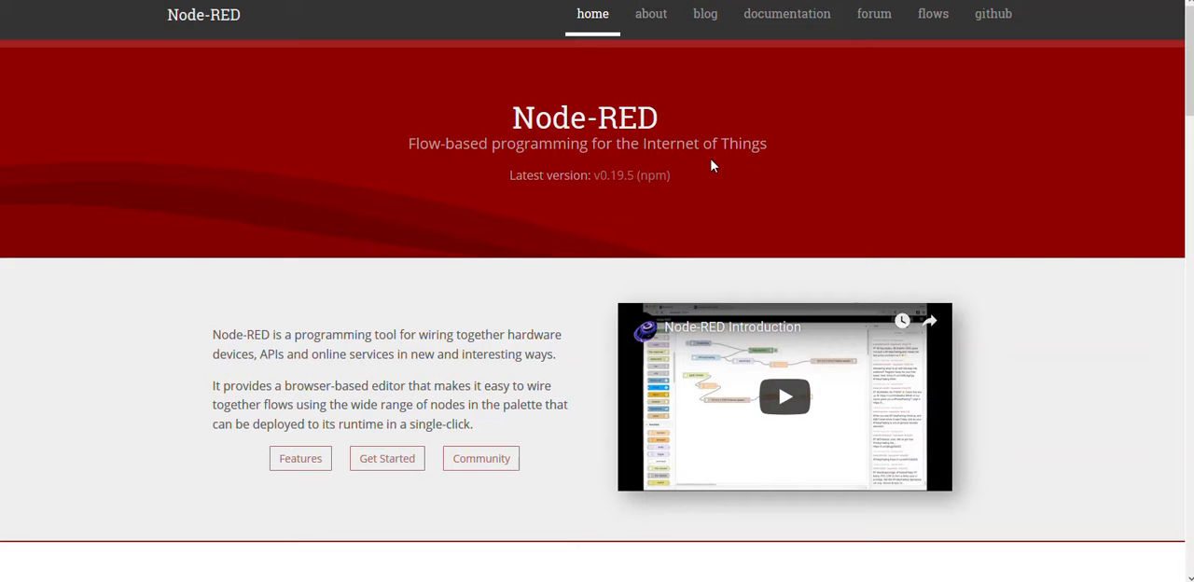
pyautogui.moveTo(689, 161)
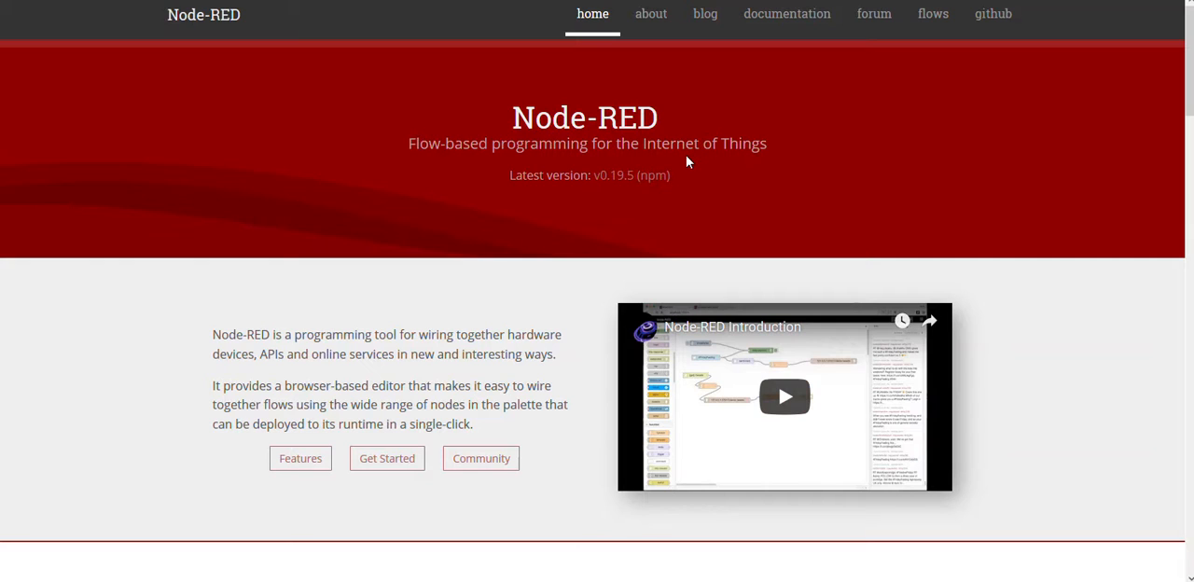
pyautogui.moveTo(747, 317)
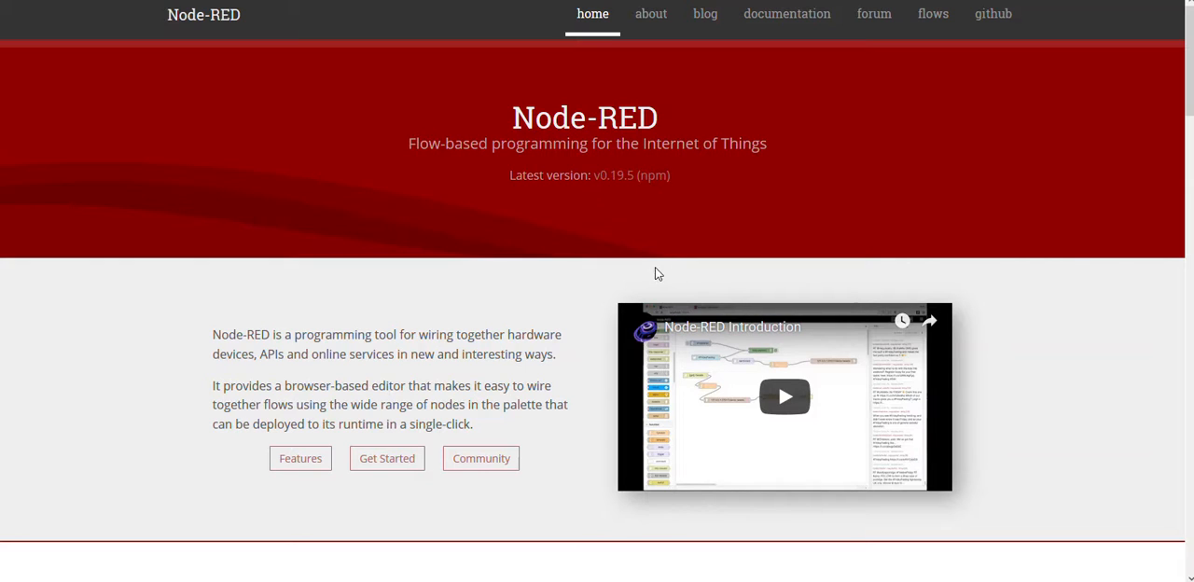
pyautogui.moveTo(634, 269)
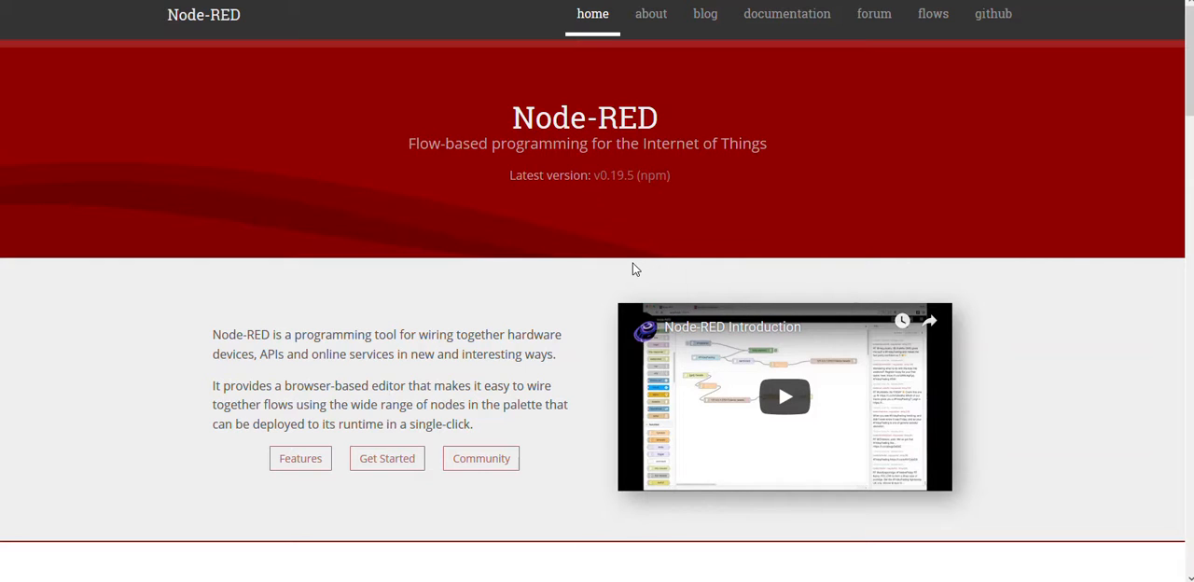
pyautogui.moveTo(627, 224)
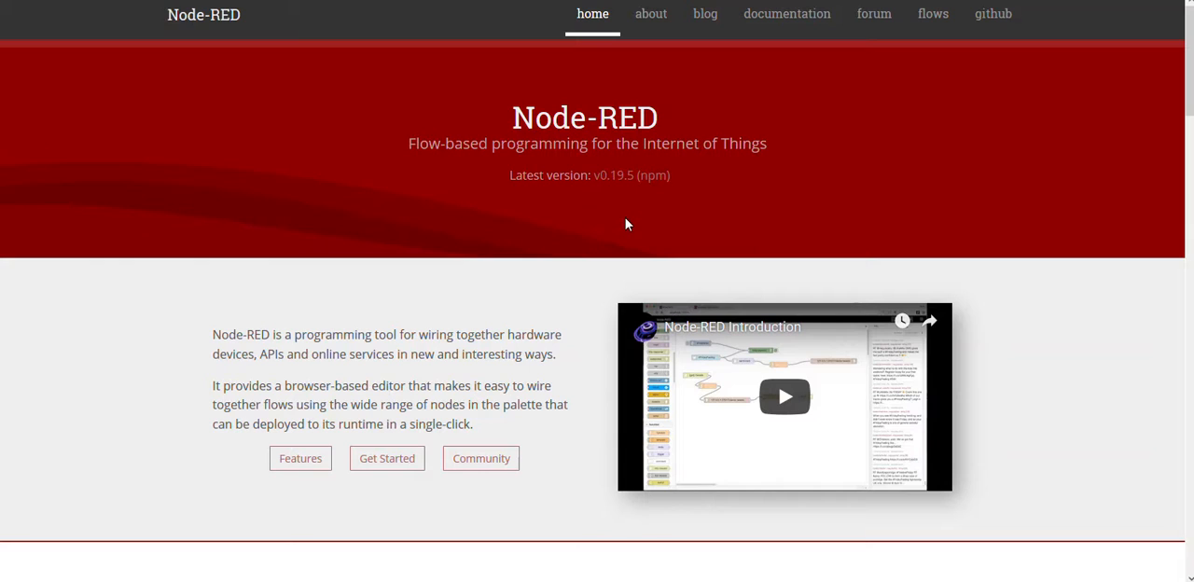
pyautogui.moveTo(536, 137)
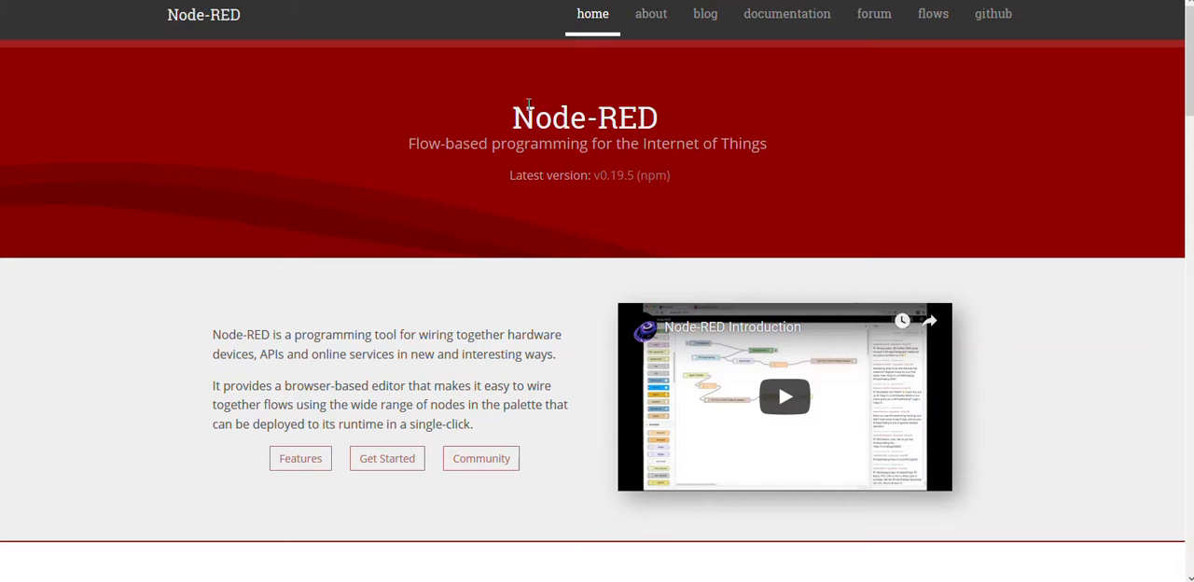
pyautogui.moveTo(546, 89)
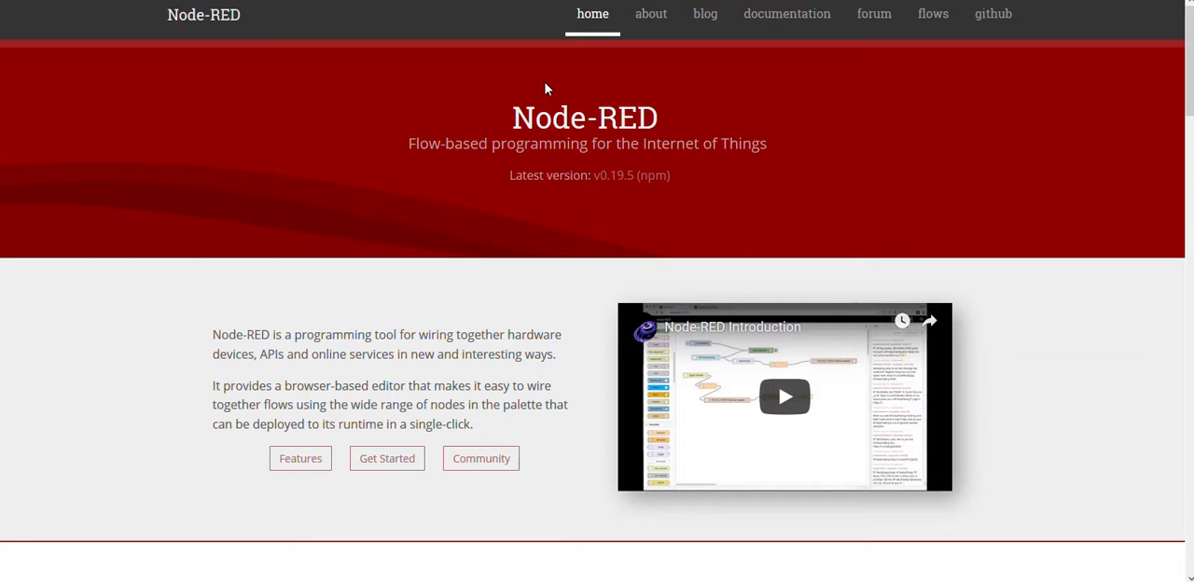
pyautogui.moveTo(819, 143)
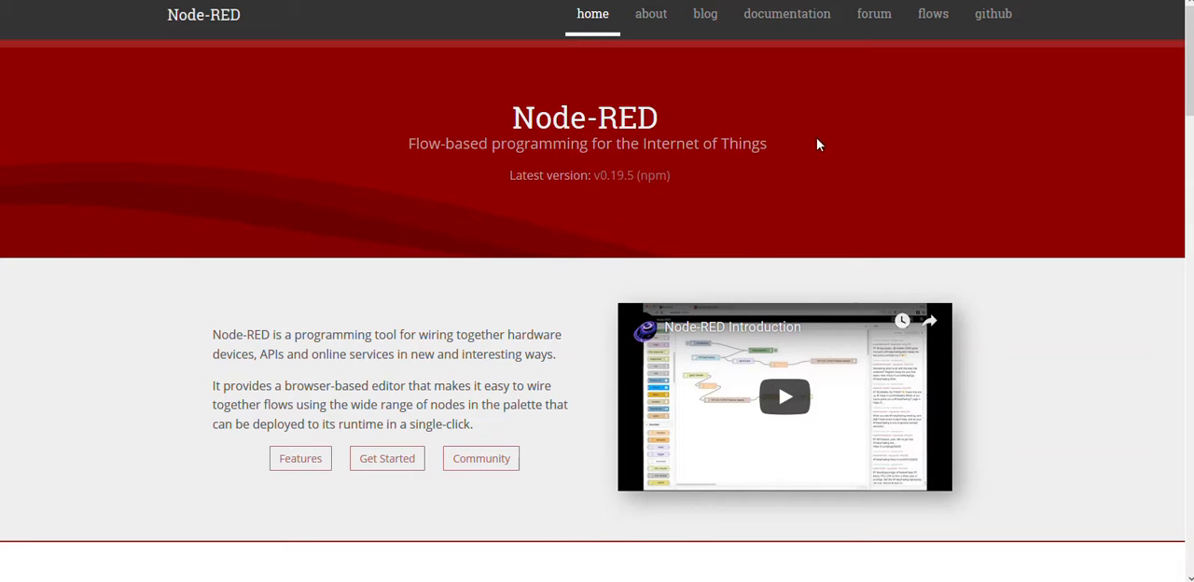
pyautogui.moveTo(555, 93)
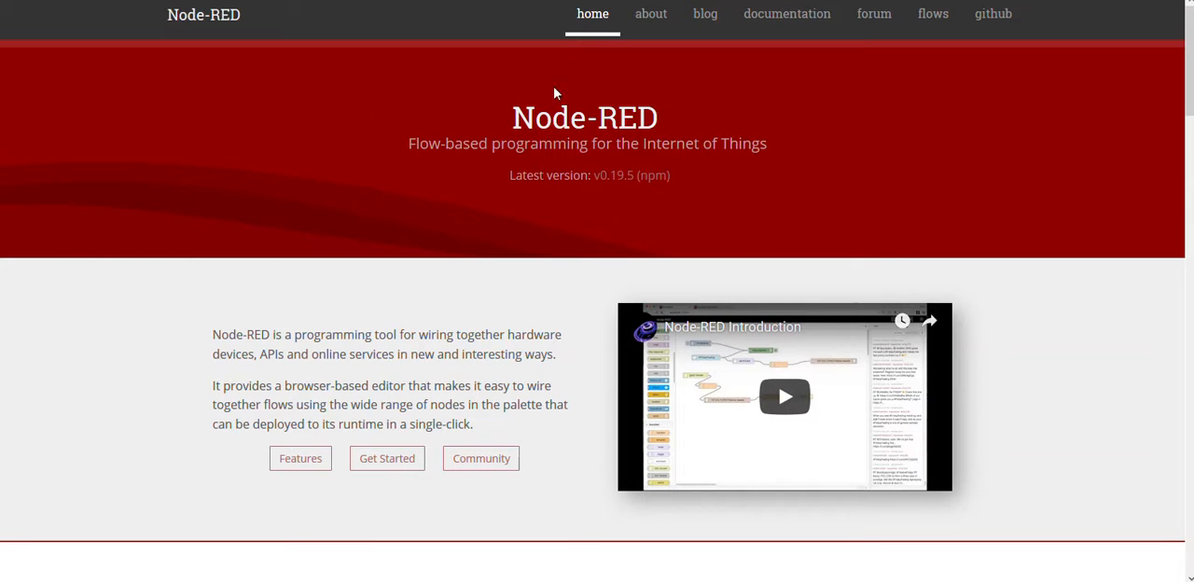
pyautogui.moveTo(648, 103)
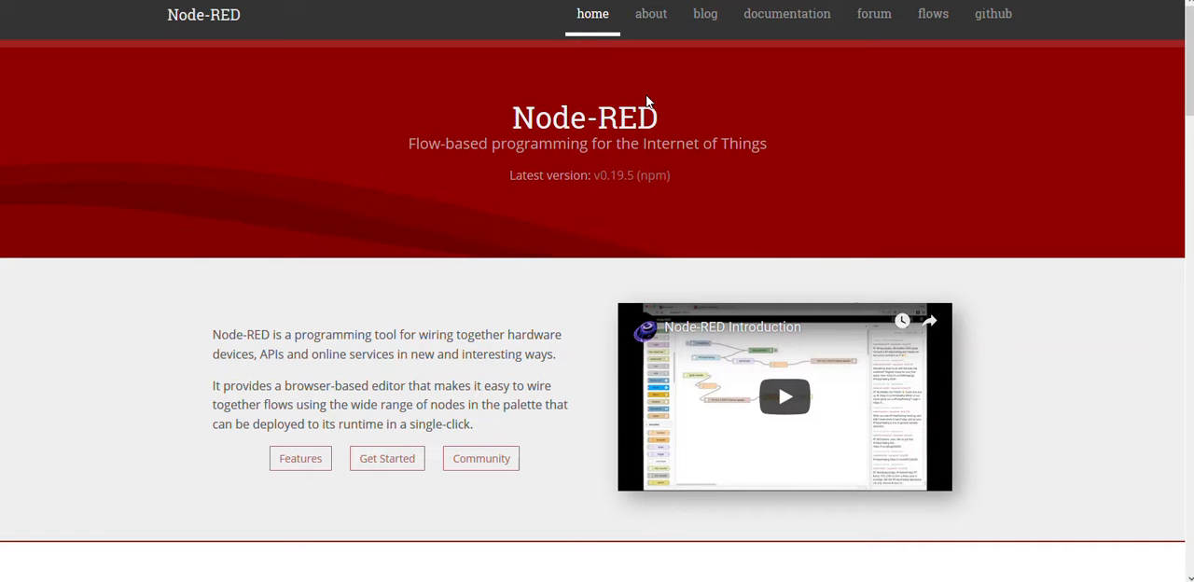
pyautogui.moveTo(758, 160)
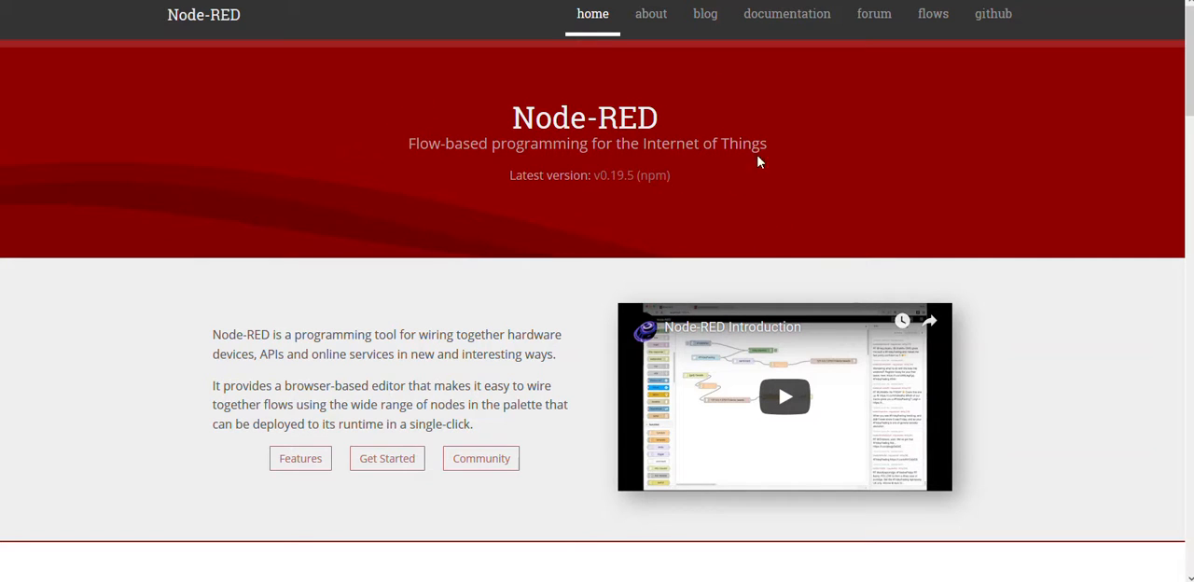
pyautogui.moveTo(417, 169)
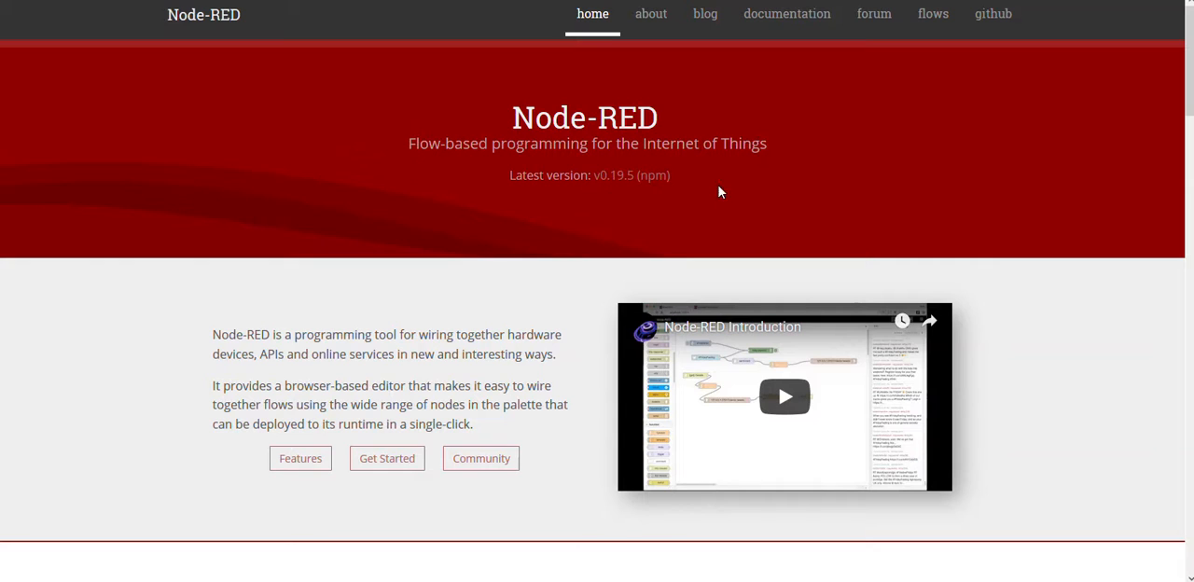
pyautogui.moveTo(734, 214)
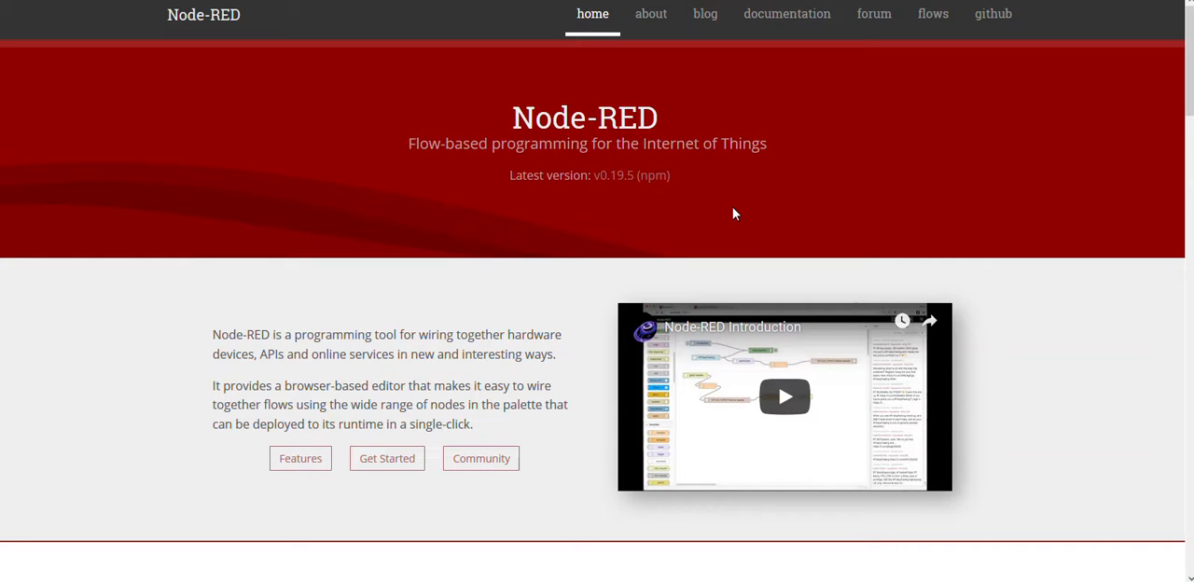
pyautogui.moveTo(681, 272)
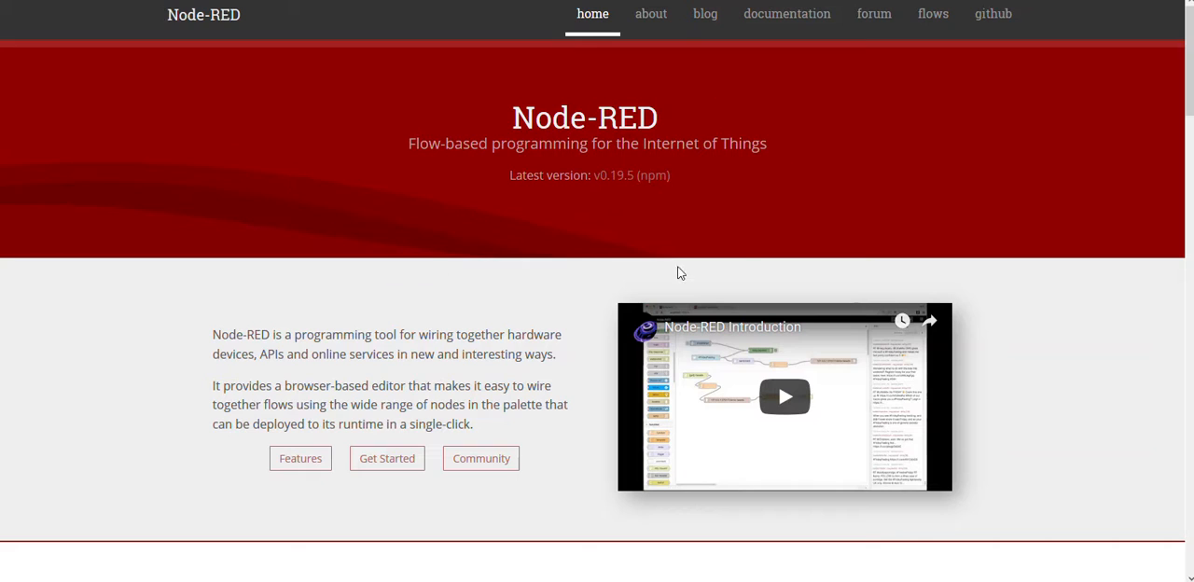
pyautogui.moveTo(746, 253)
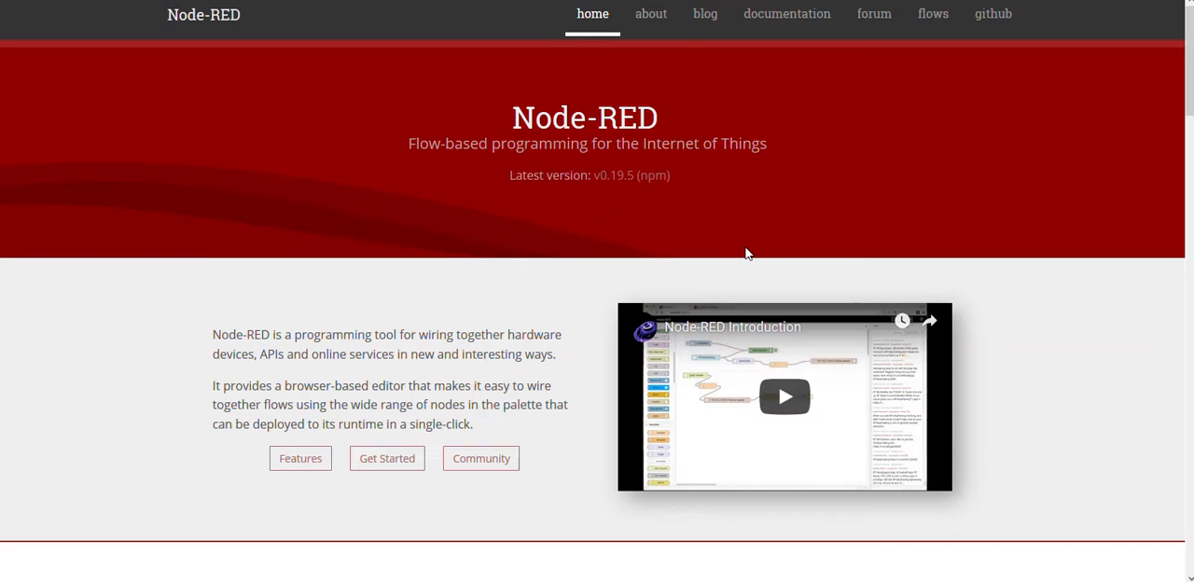
pyautogui.moveTo(671, 237)
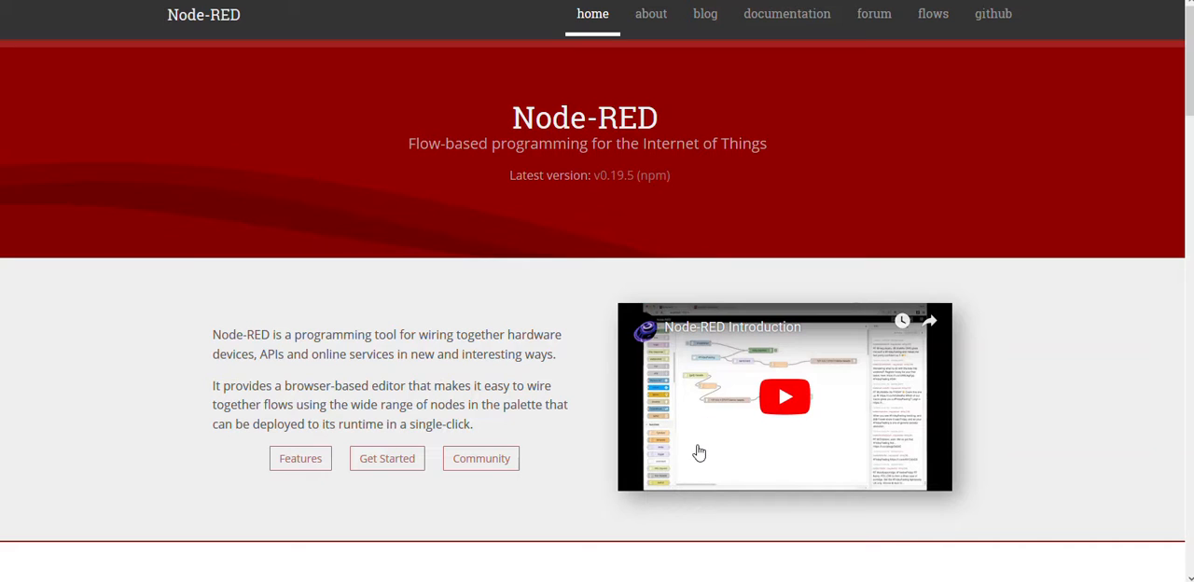
pyautogui.moveTo(761, 438)
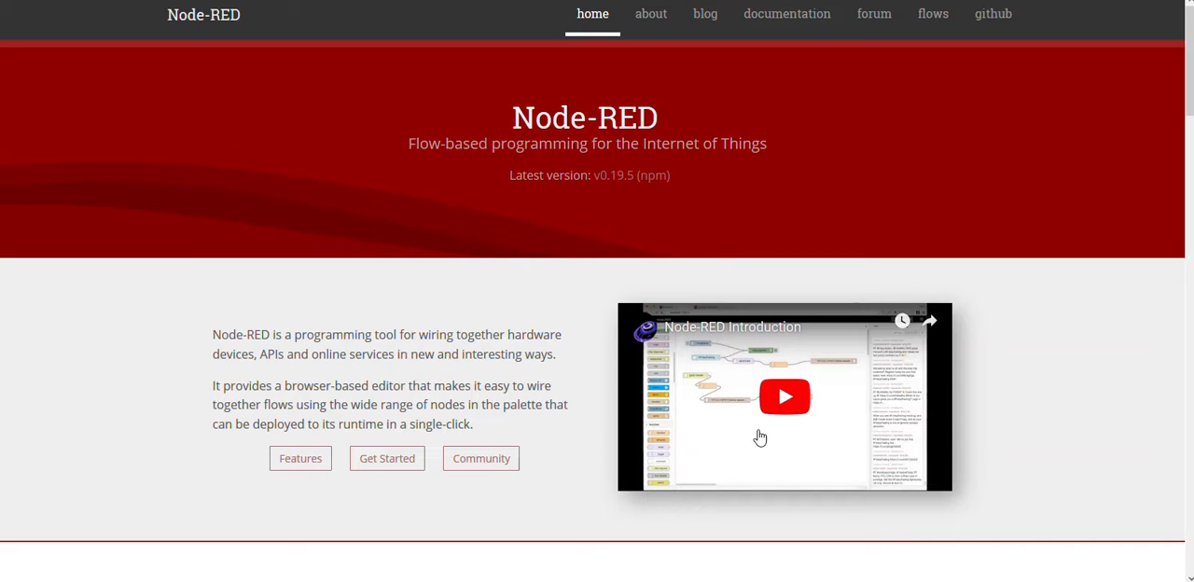
pyautogui.moveTo(724, 420)
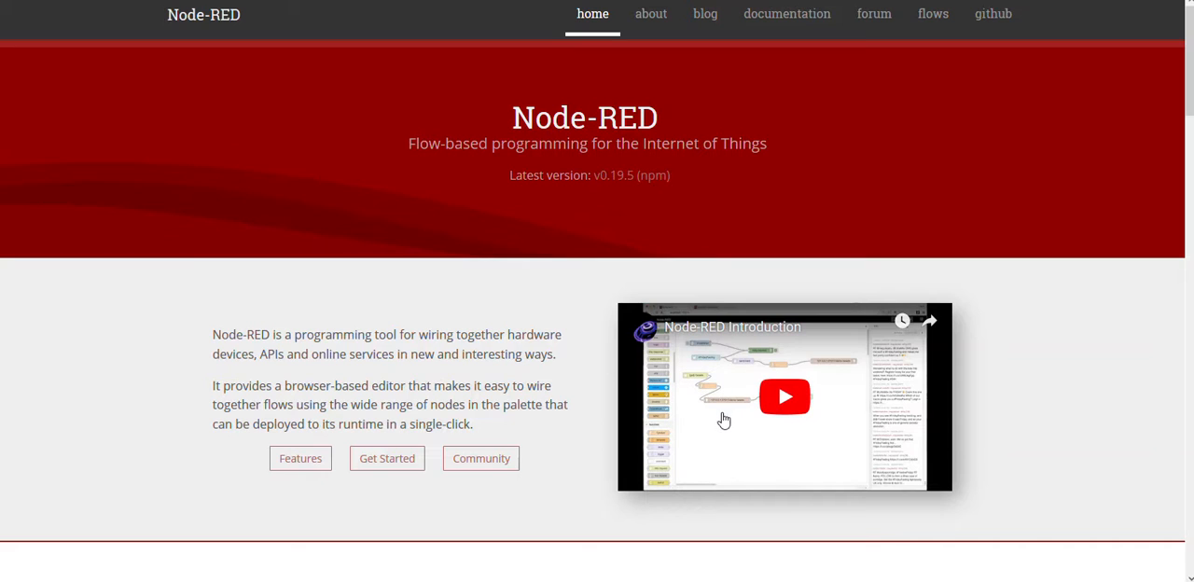
pyautogui.moveTo(601, 446)
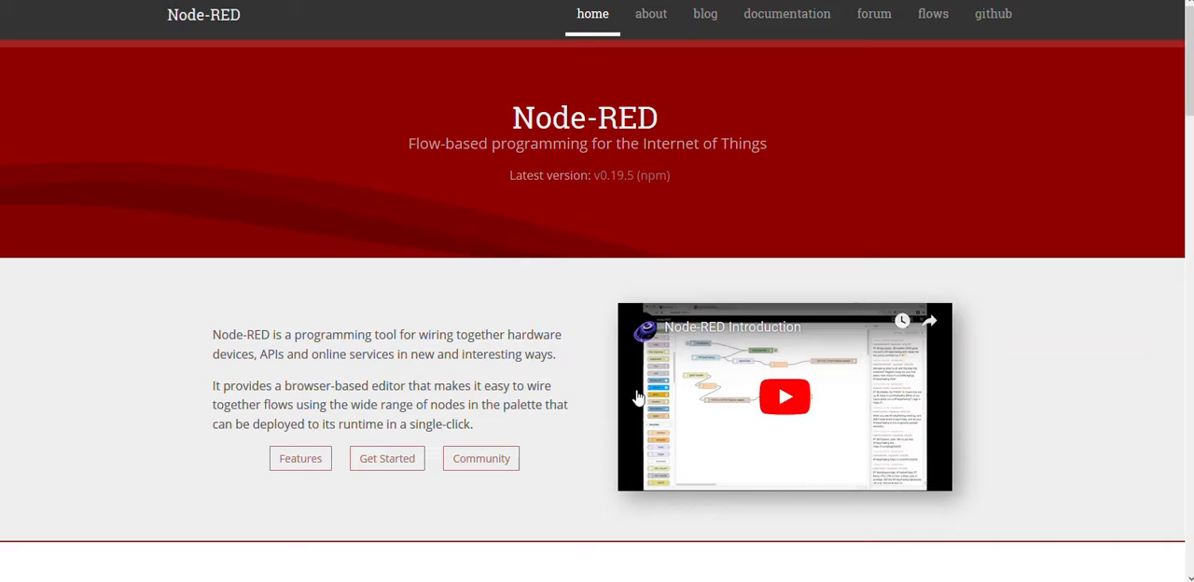
pyautogui.moveTo(639, 237)
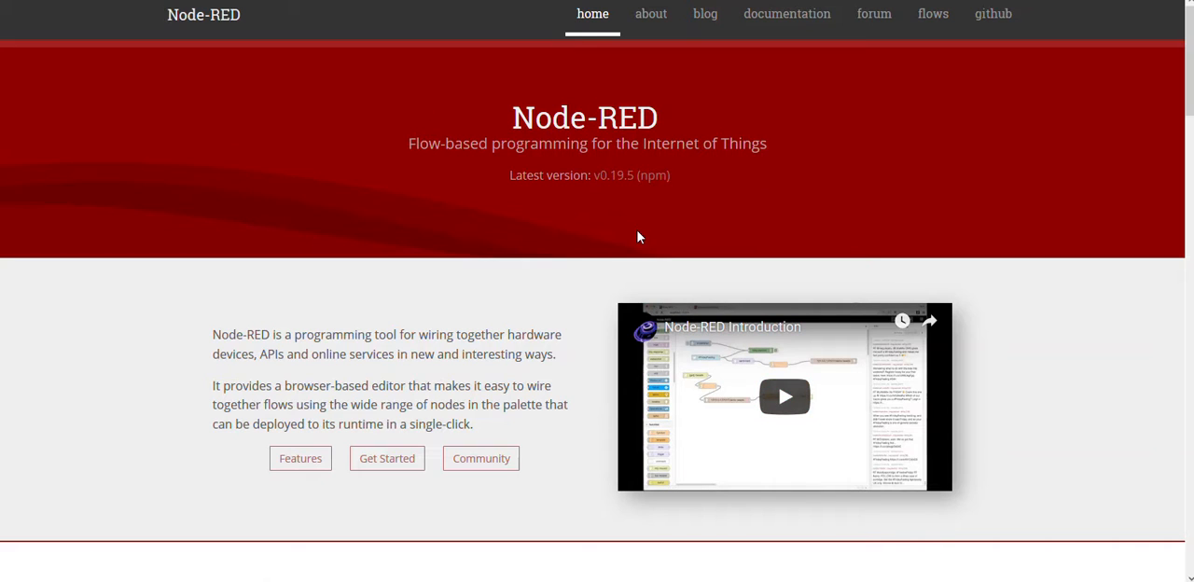
pyautogui.moveTo(634, 242)
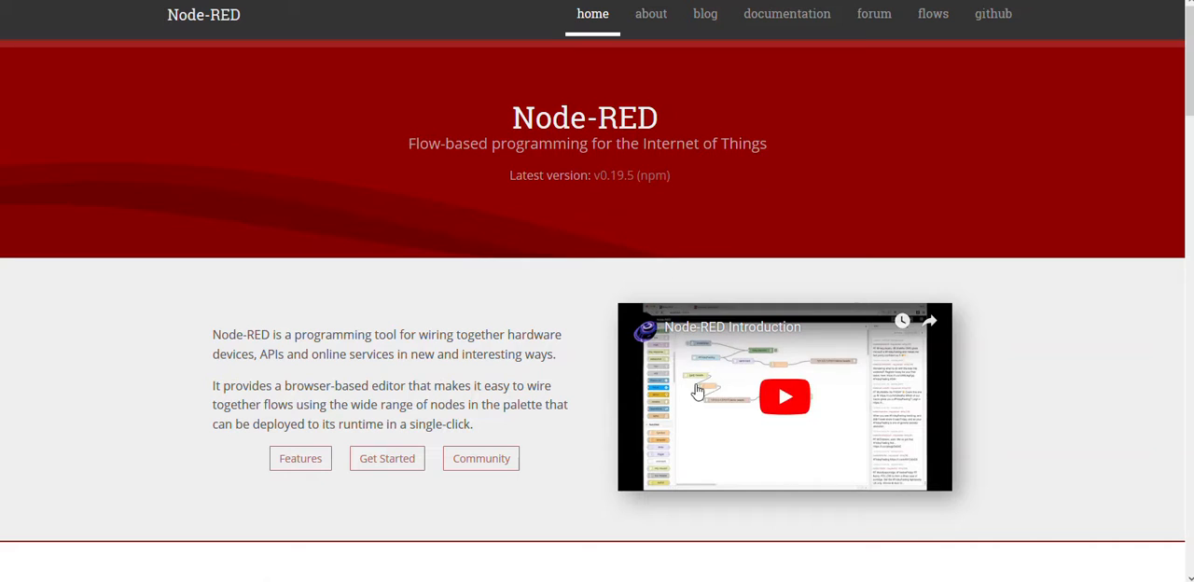
pyautogui.moveTo(477, 213)
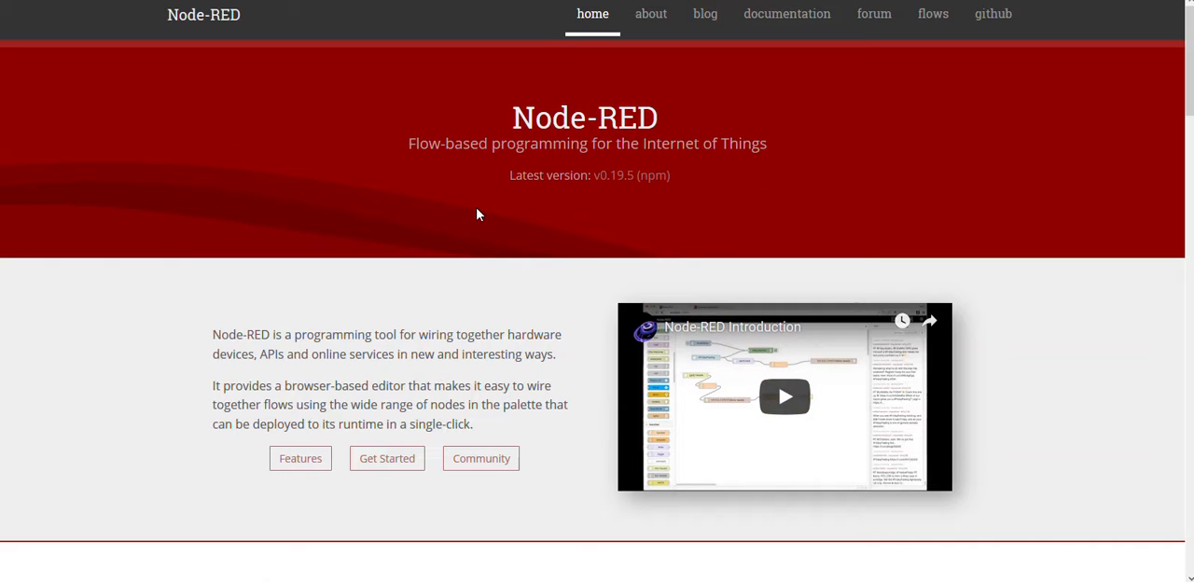
pyautogui.moveTo(474, 214)
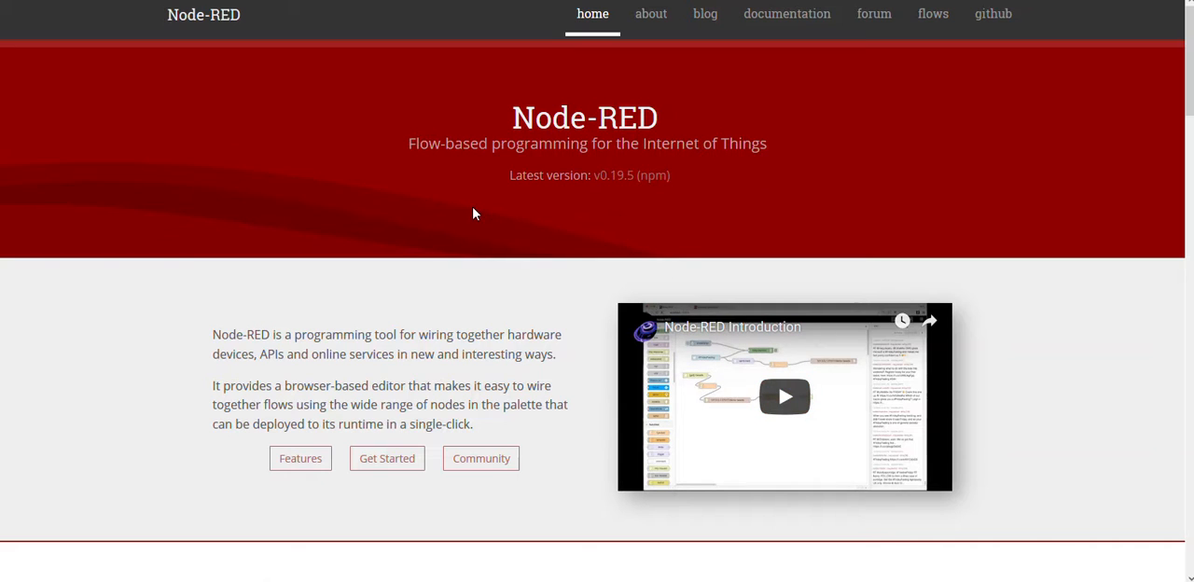
pyautogui.moveTo(471, 208)
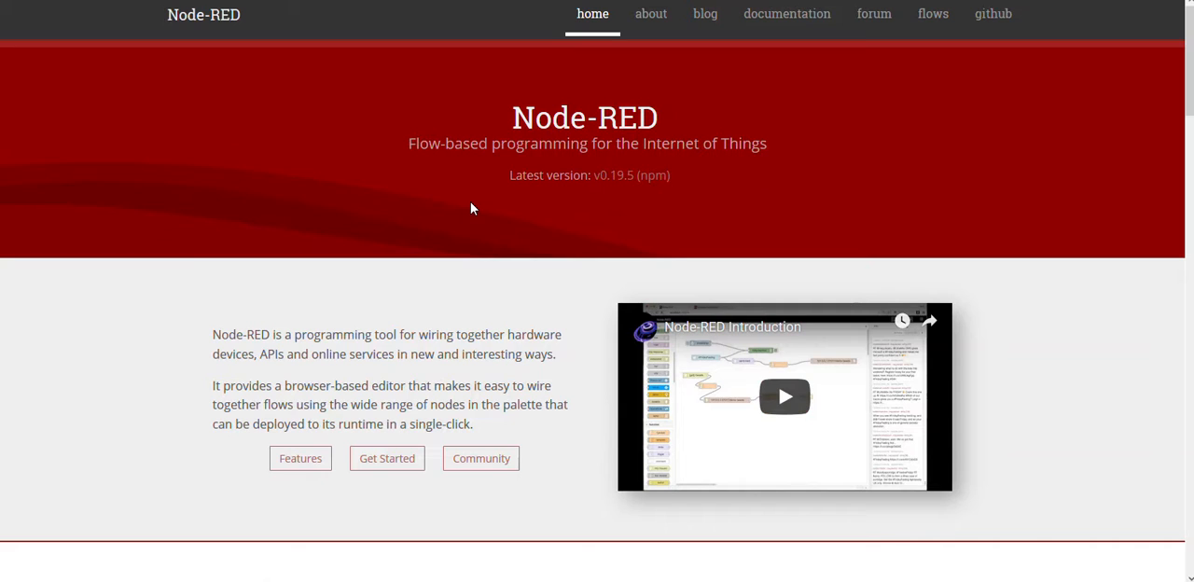
pyautogui.moveTo(791, 272)
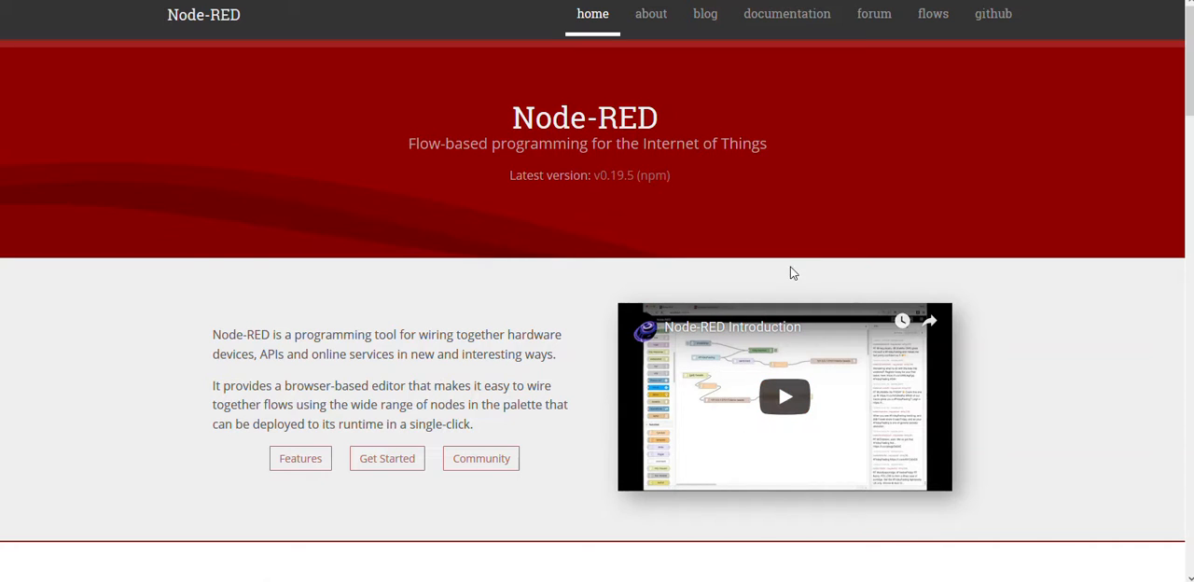